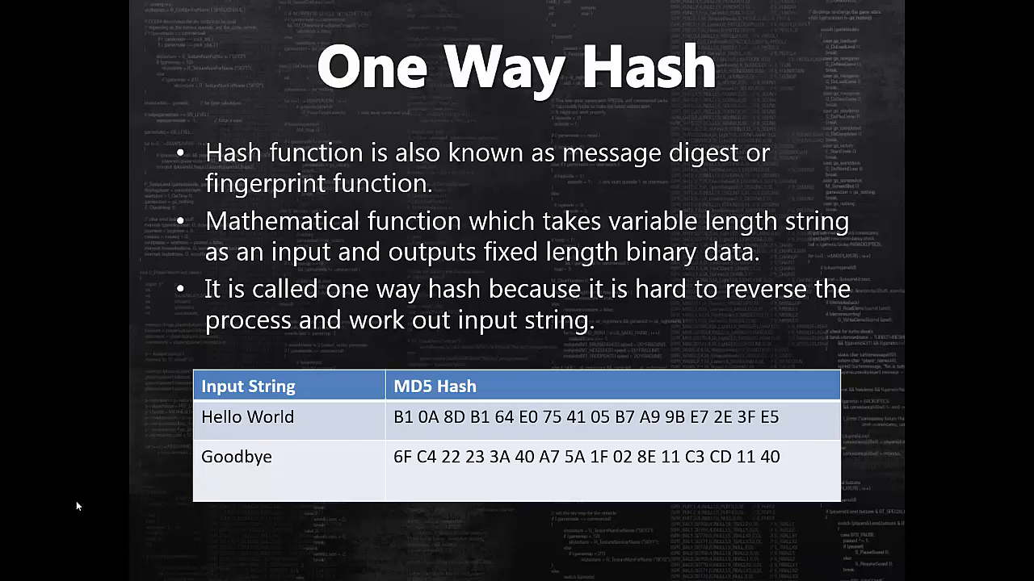
# Step: Declare String data = "Hello World" in main
pyautogui.press('Right')
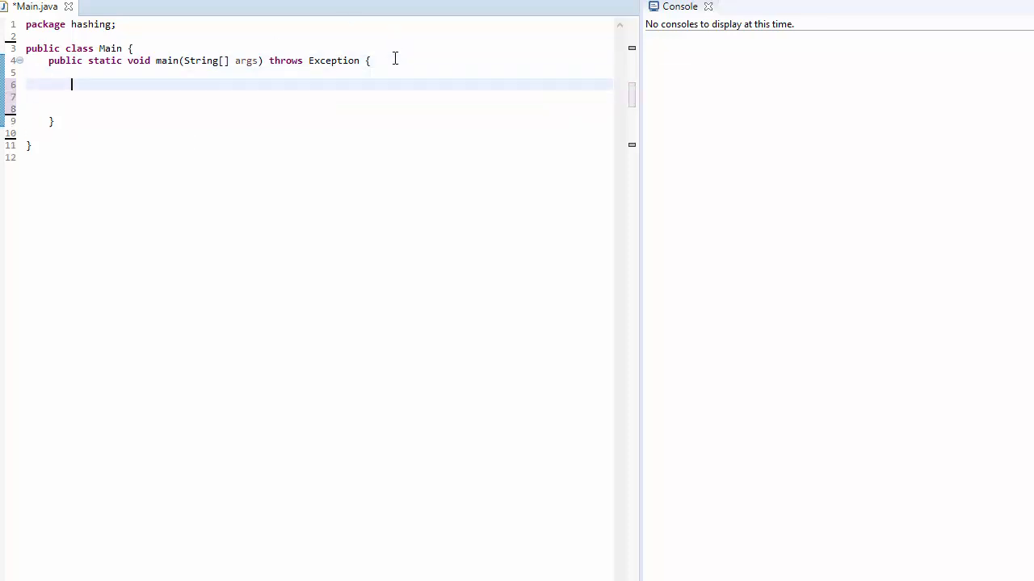
pyautogui.write('st')
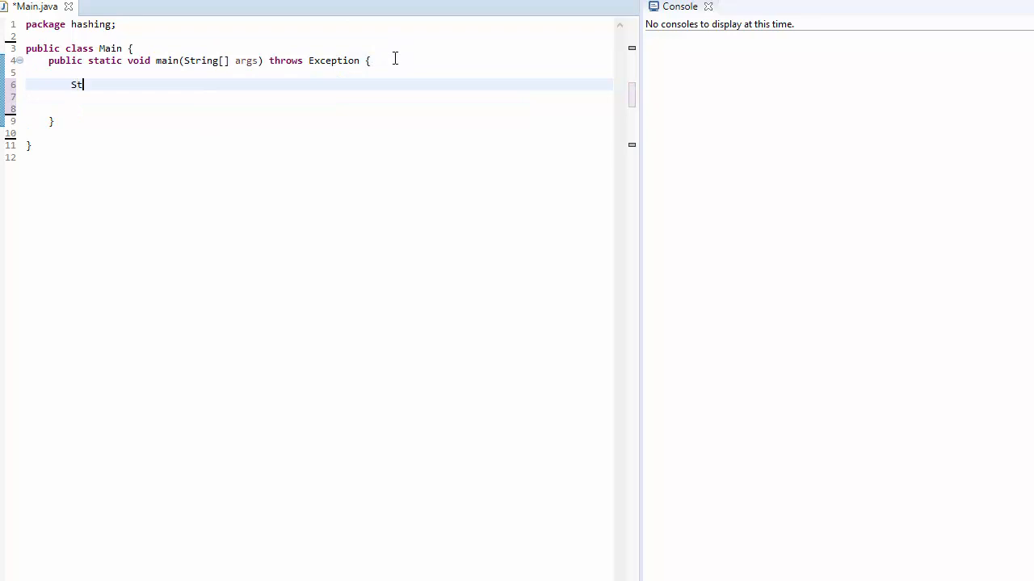
pyautogui.write('ring data')
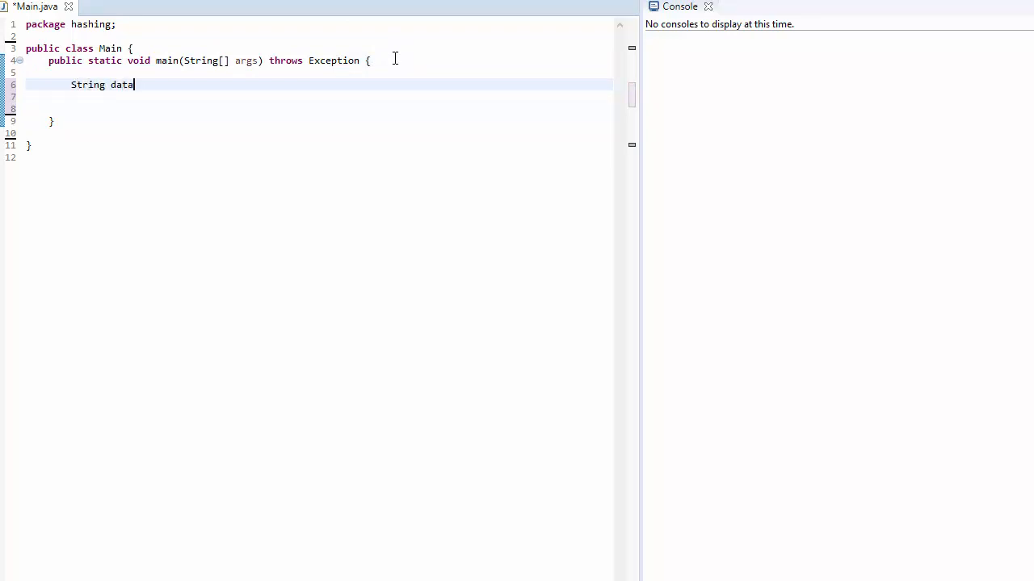
pyautogui.write('= ""')
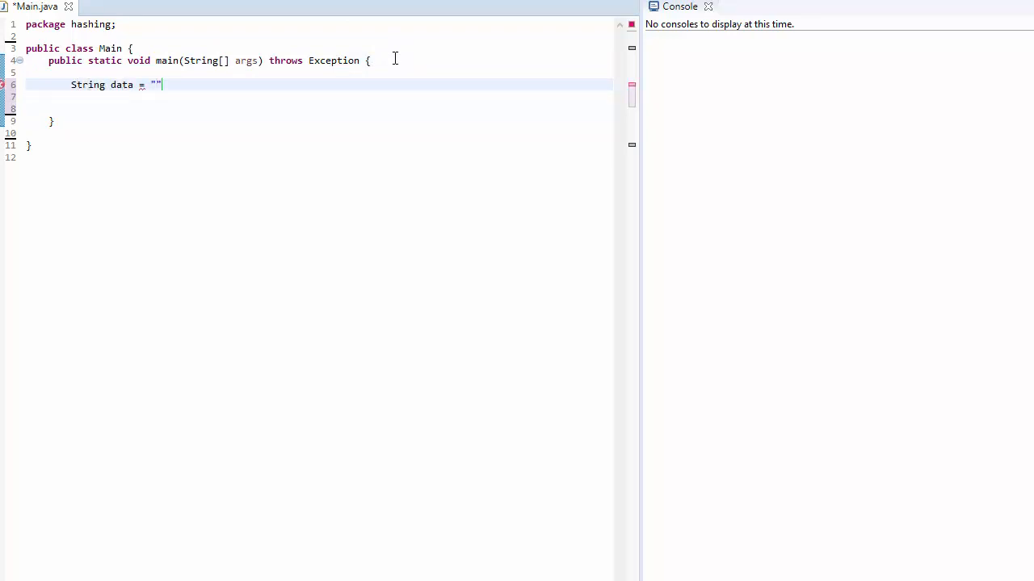
pyautogui.write('Hello Wor')
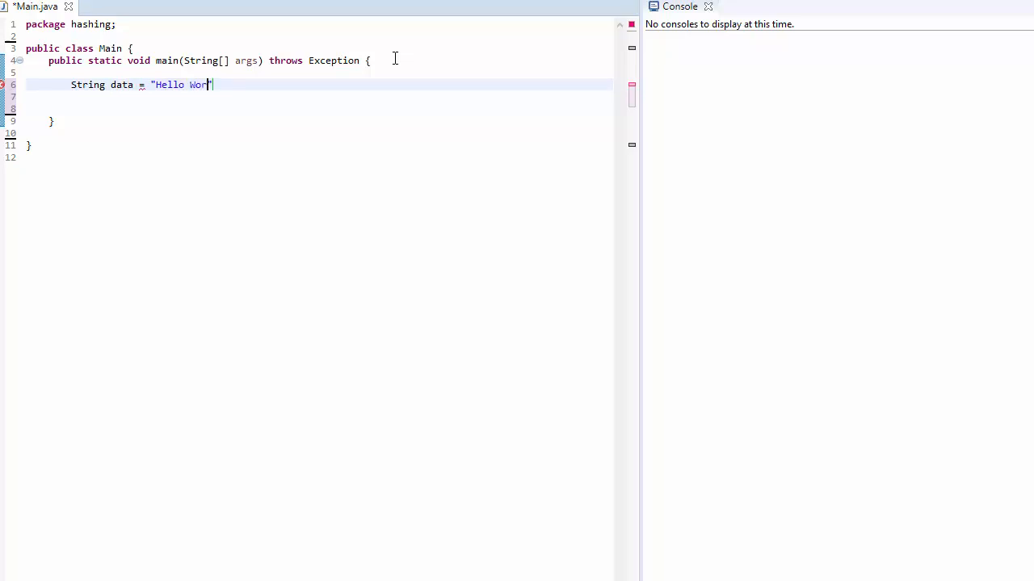
pyautogui.write('ld"')
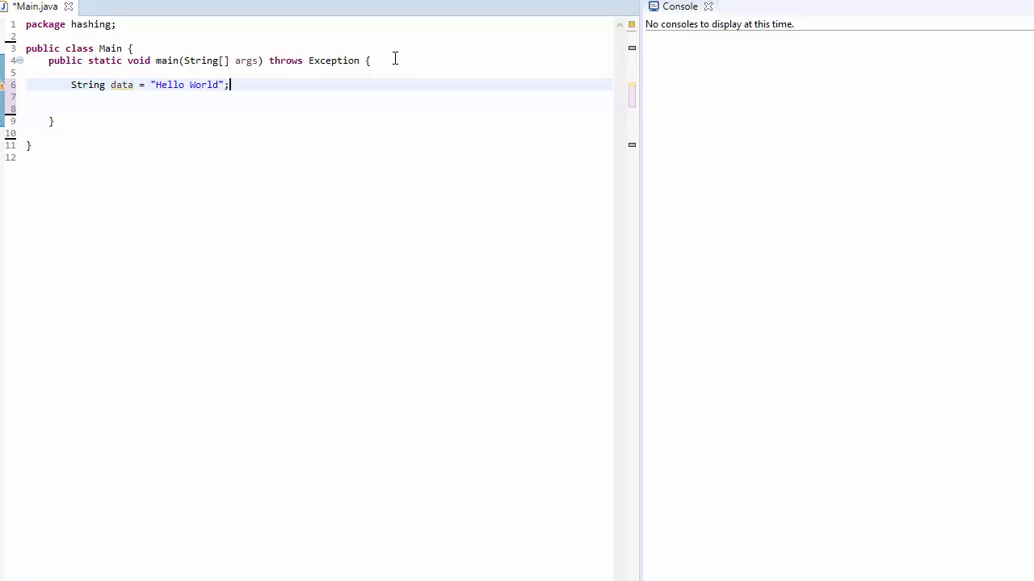
# Step: Declare String algorithm = "SHA-256" on the next line
pyautogui.write('S')
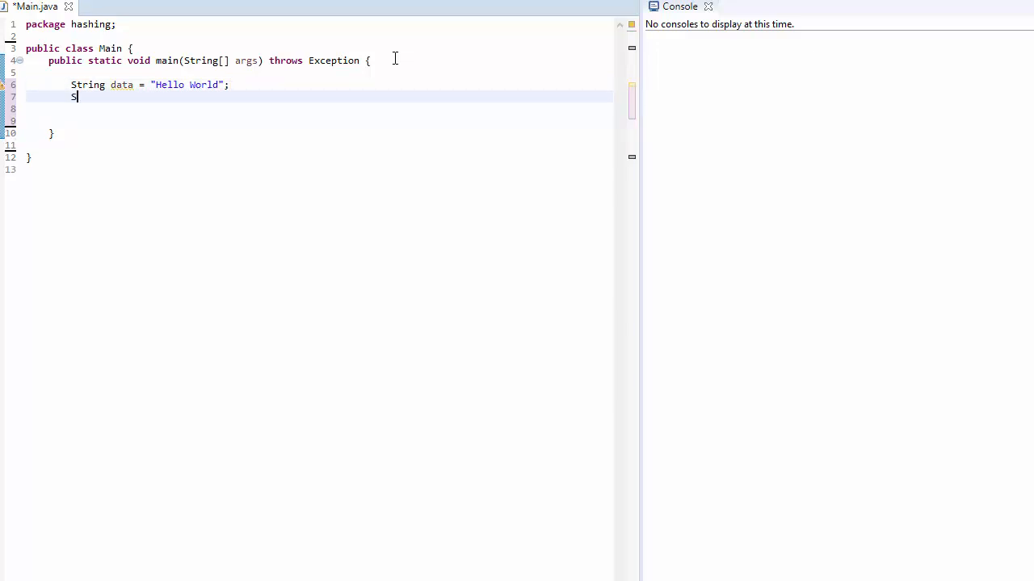
pyautogui.write('tring')
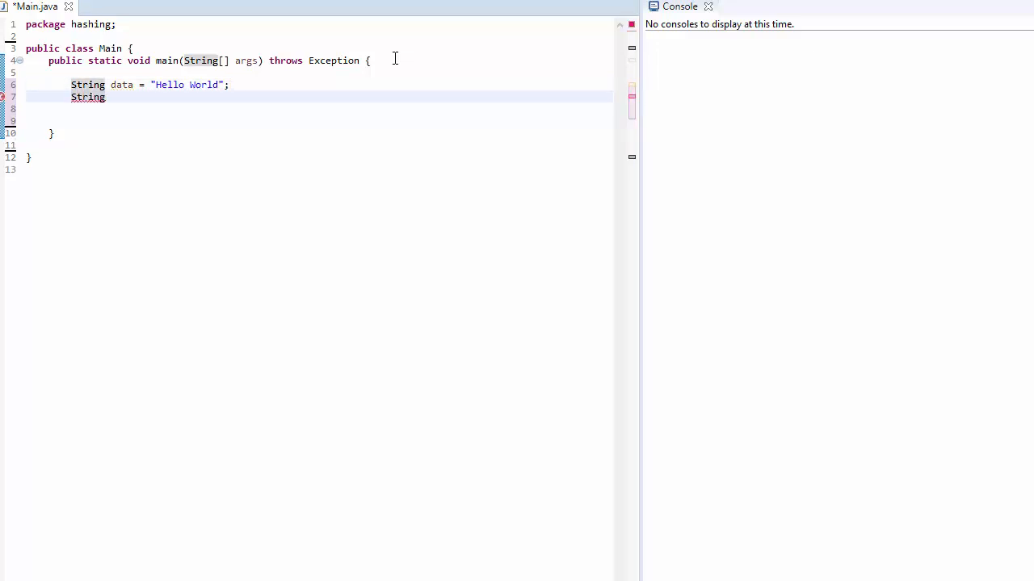
pyautogui.write('al')
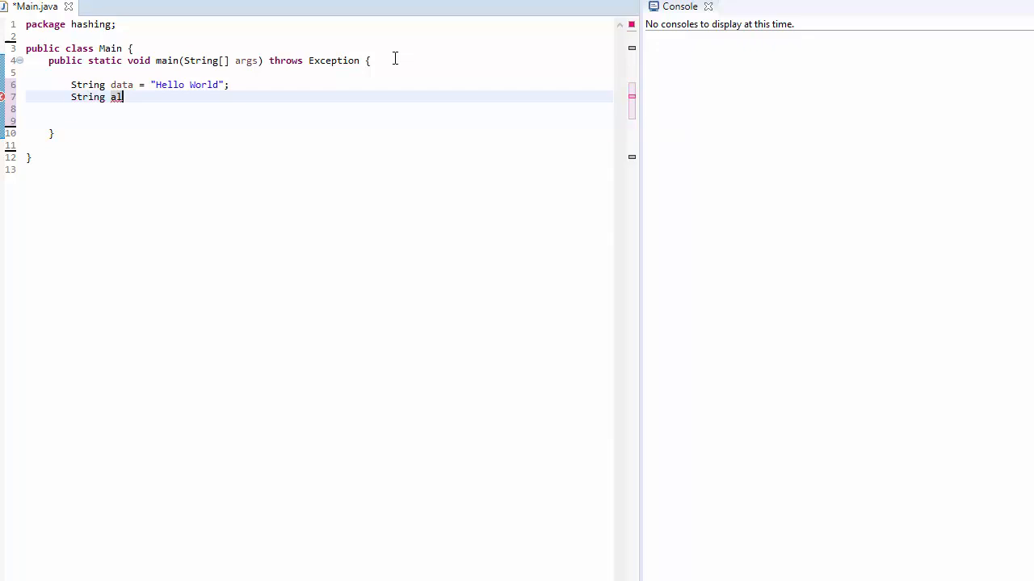
pyautogui.write('gorithm =')
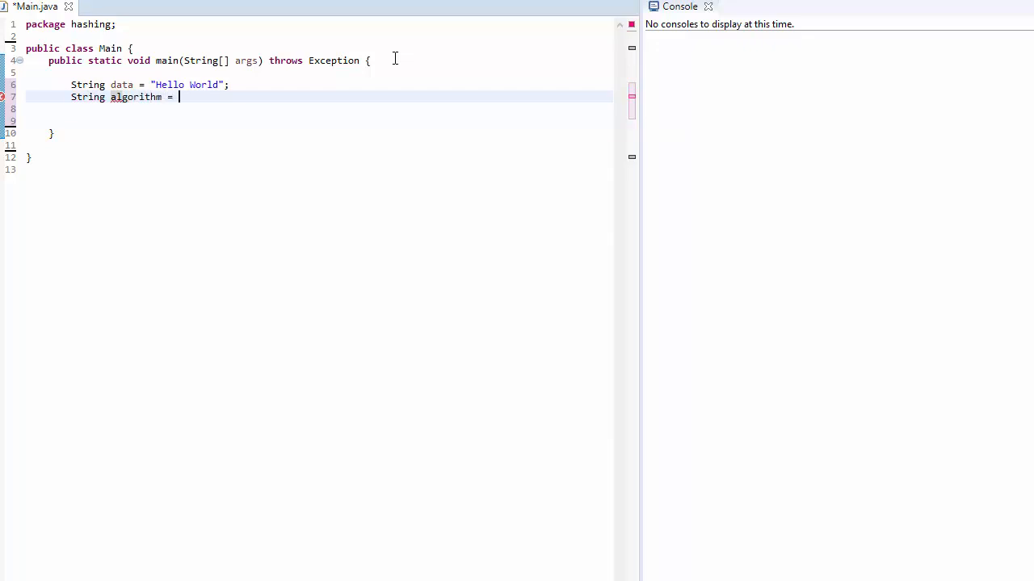
pyautogui.write('"SHA"')
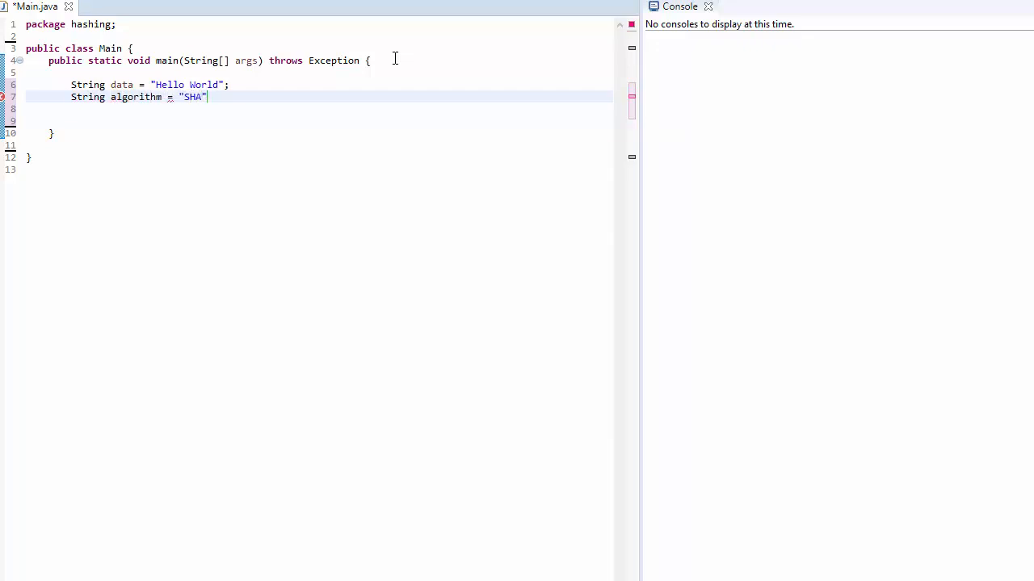
pyautogui.write('-256')
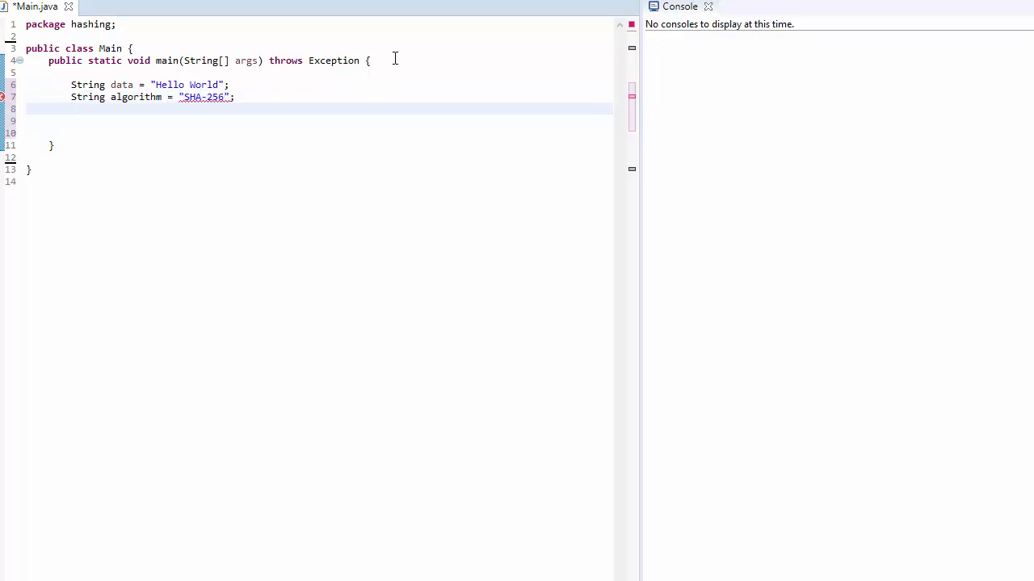
# Step: Add the call generateHash(data, algorithm) in main
pyautogui.write('gener')
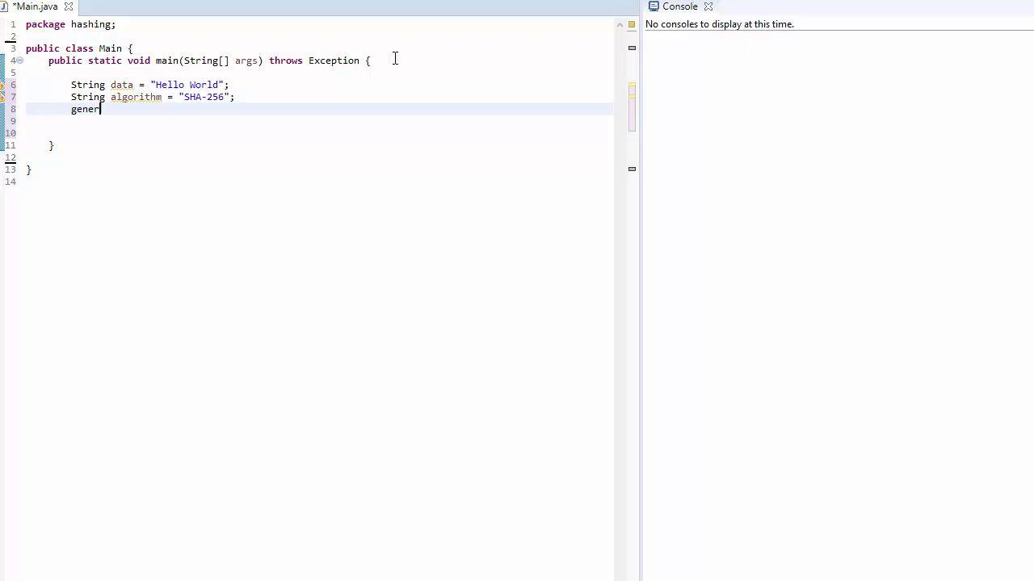
pyautogui.write('ateHash()')
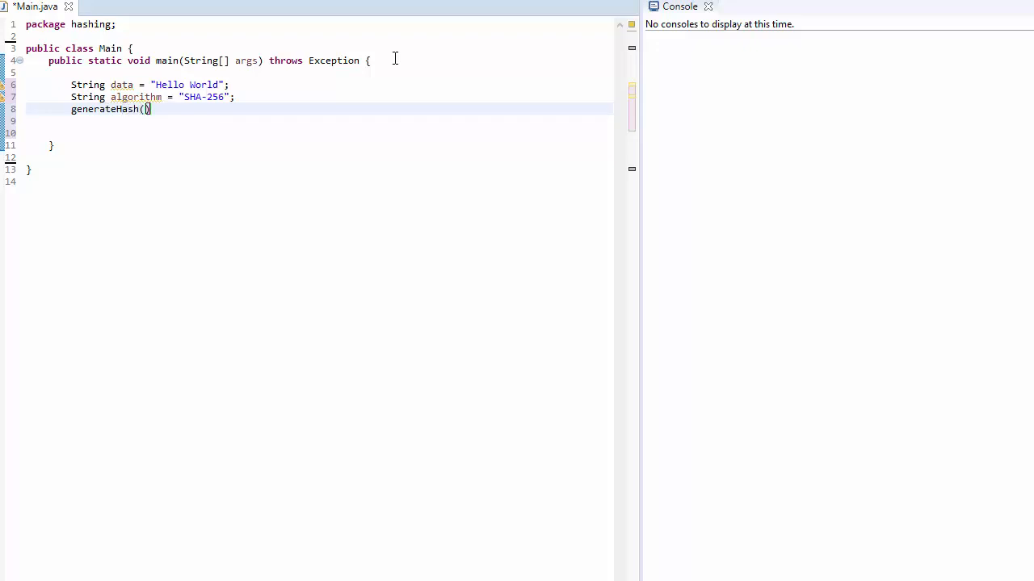
pyautogui.write('data, alg')
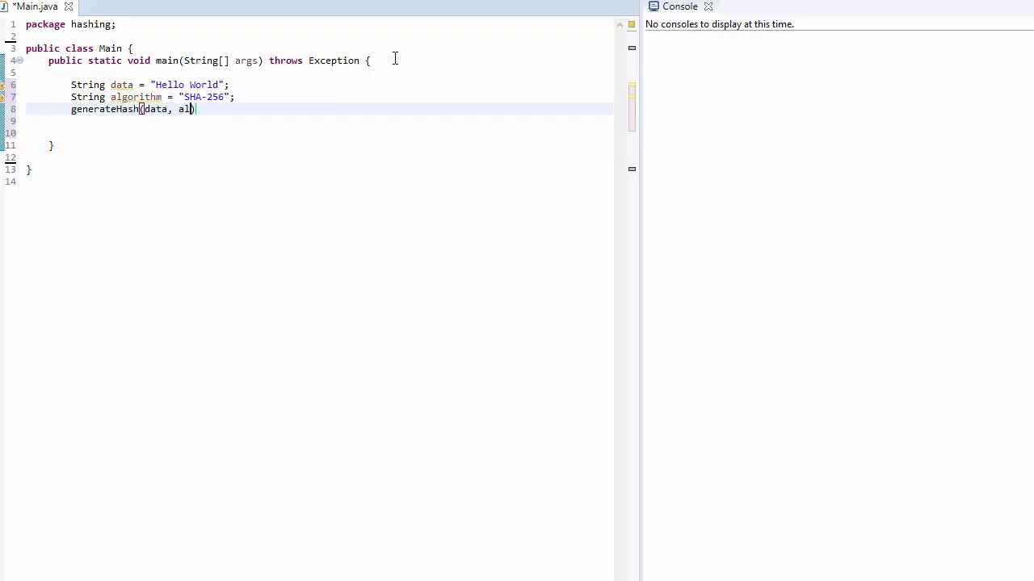
pyautogui.write('orithm')
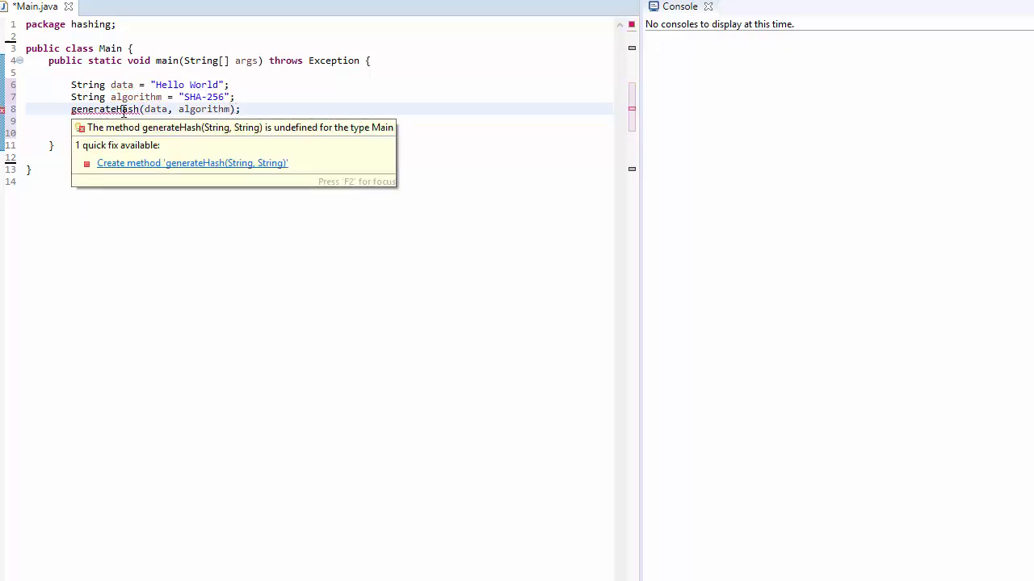
# Step: Quick-fix generateHash, then add MessageDigest digest = MessageDigest.getInstance(algorithm) with import
pyautogui.click(193, 163)
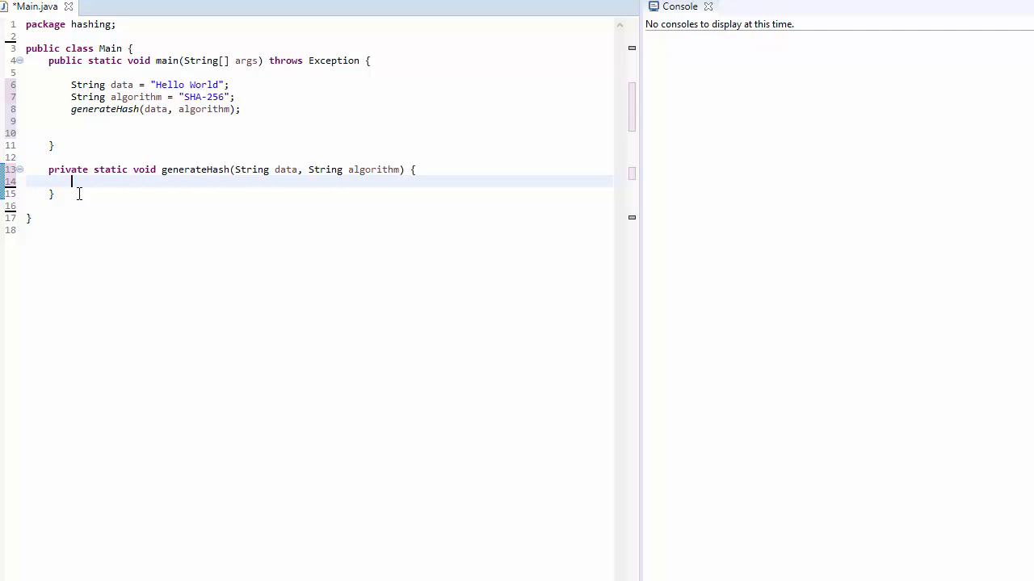
pyautogui.write('Message')
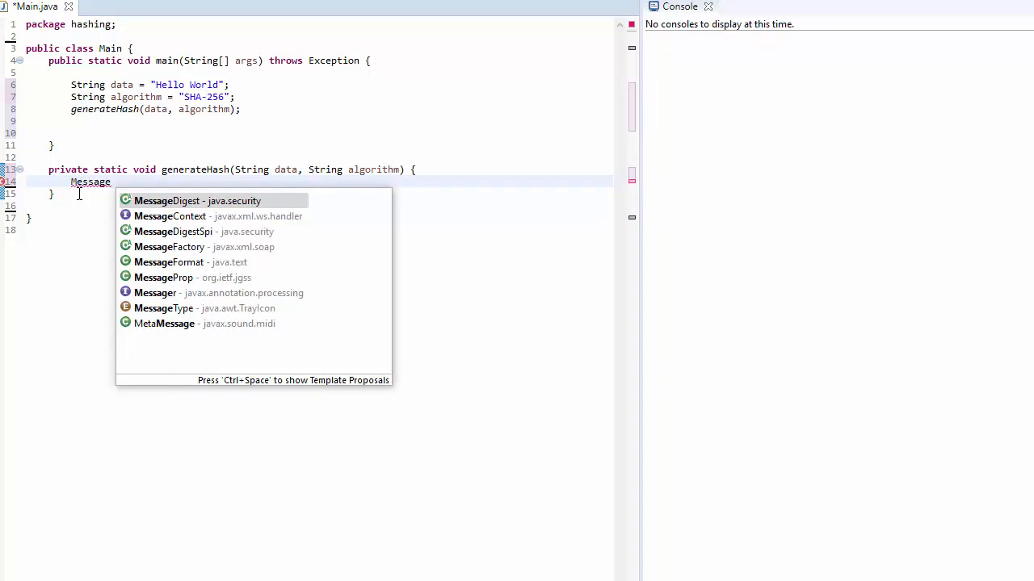
pyautogui.click(198, 200)
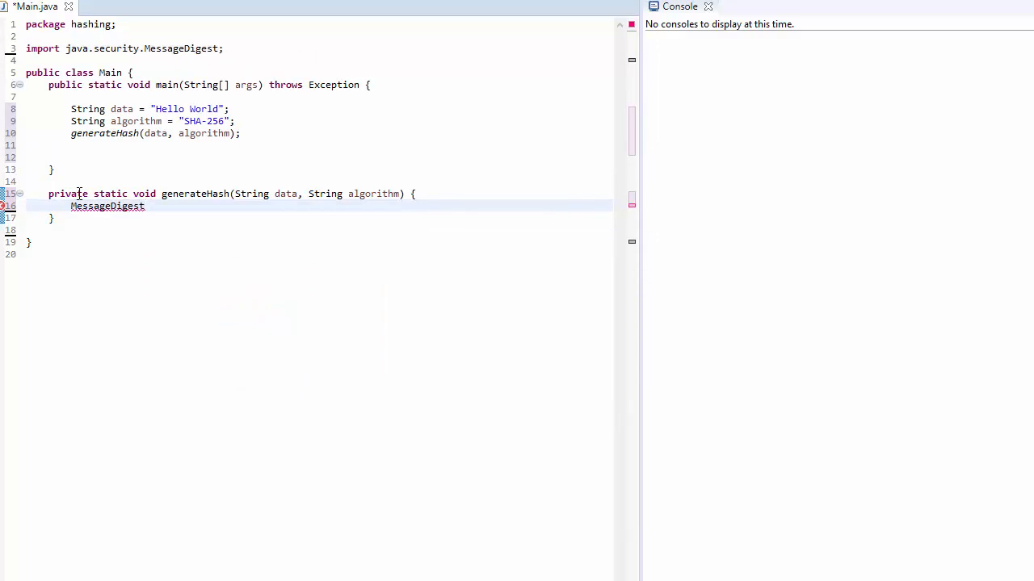
pyautogui.write('digest = M')
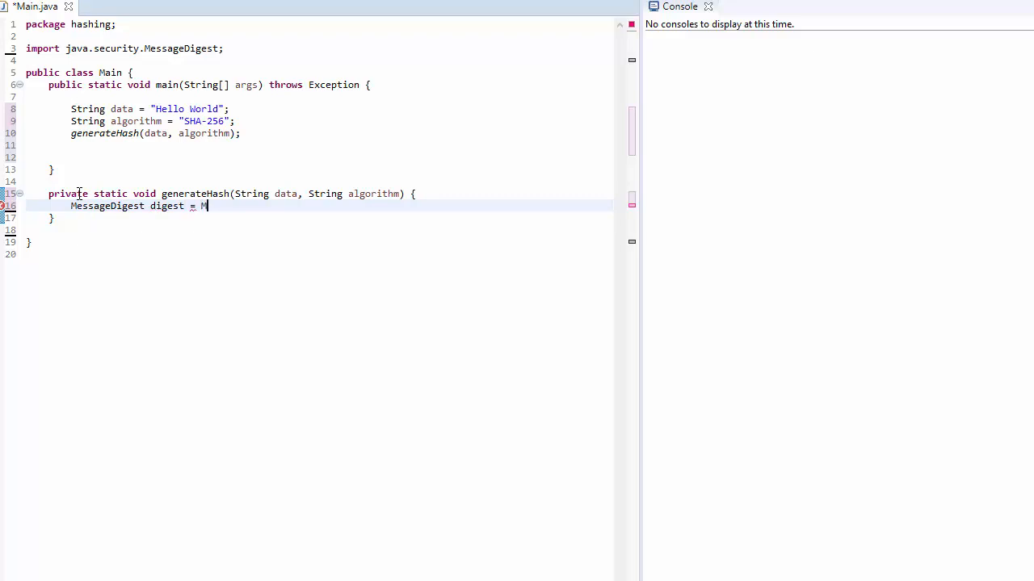
pyautogui.write('ess')
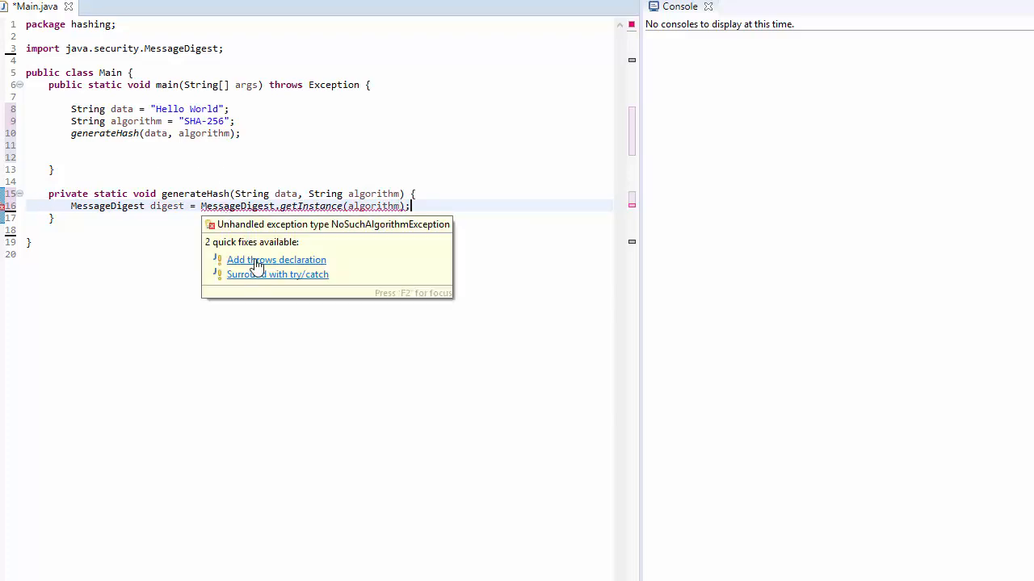
# Step: Add throws NoSuchAlgorithmException to generateHash and call digest.reset()
pyautogui.click(276, 259)
pyautogui.write('di')
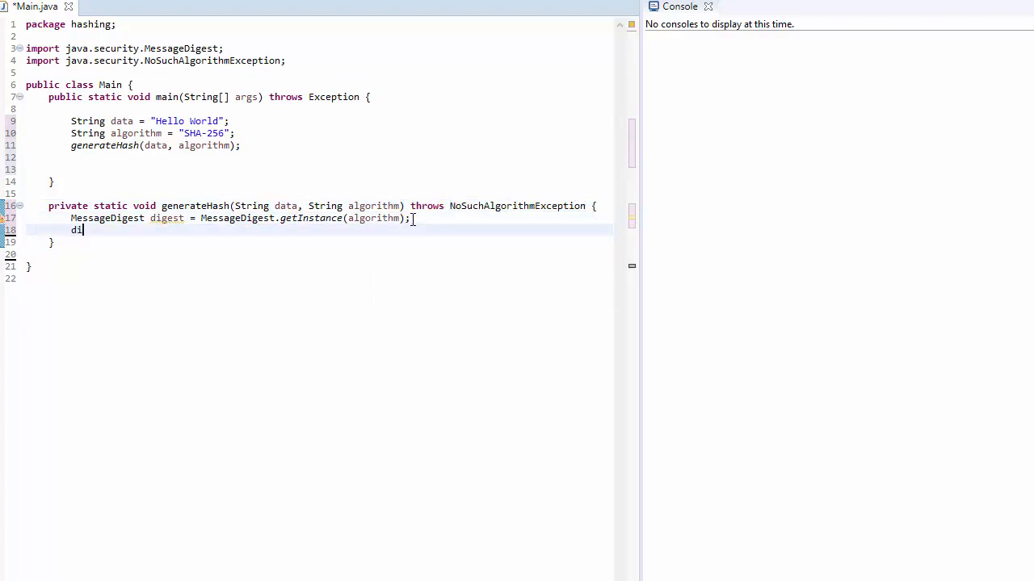
pyautogui.write('gest.reset();')
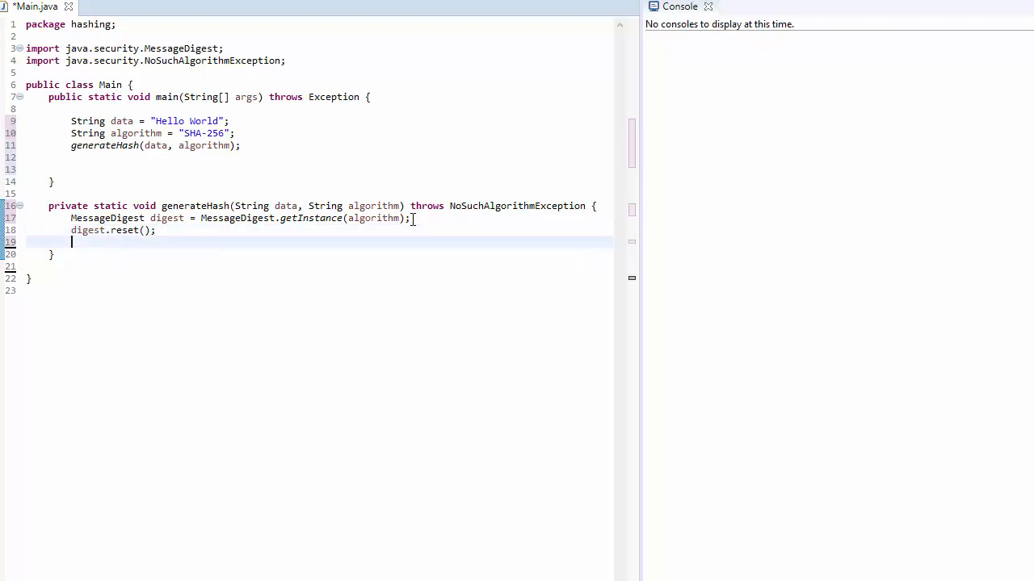
pyautogui.write('digest.')
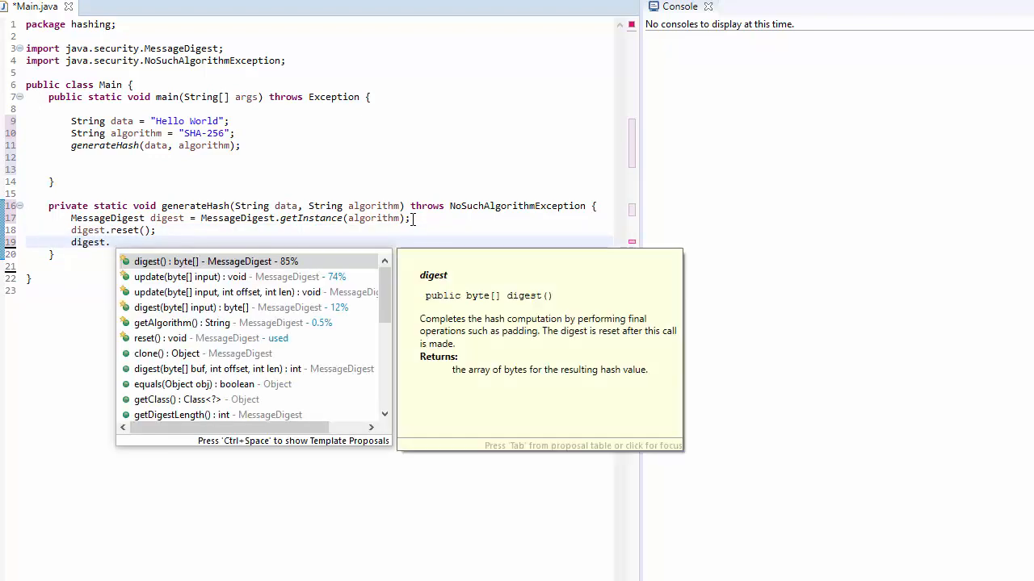
# Step: Assign digest.digest(data.getBytes()) to byte[] hash in generateHash
pyautogui.write('dige')
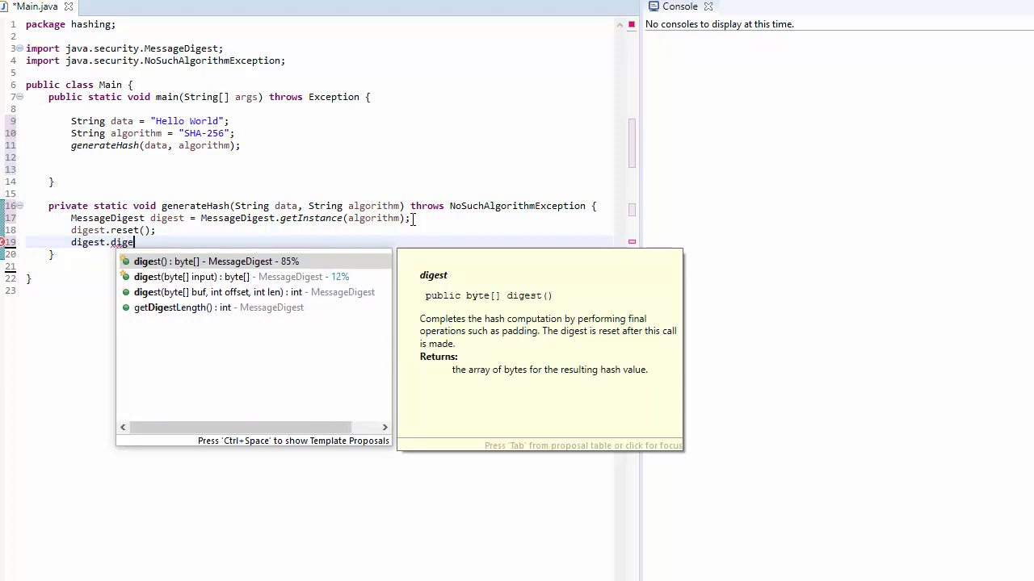
pyautogui.press('Down')
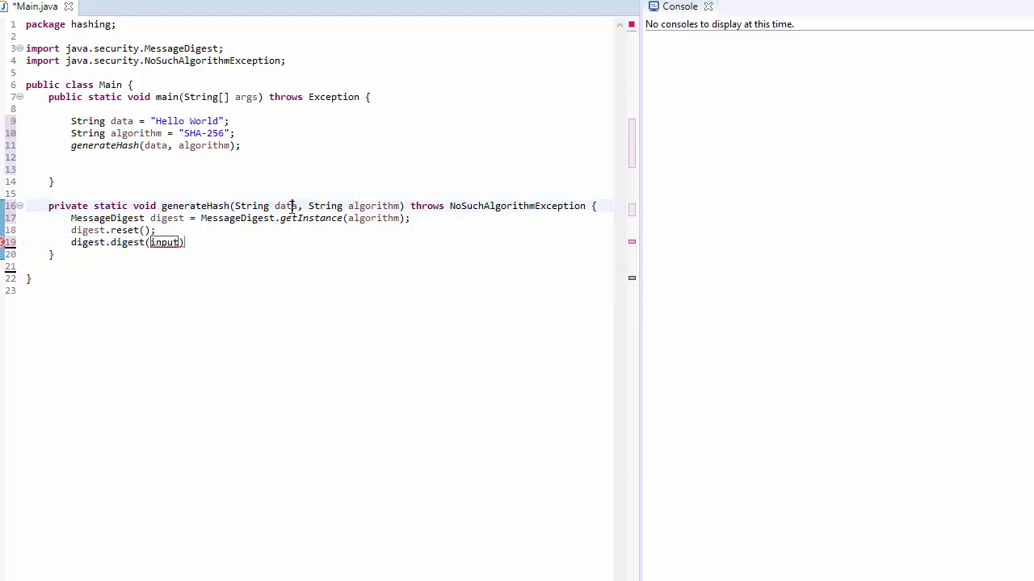
pyautogui.write('data')
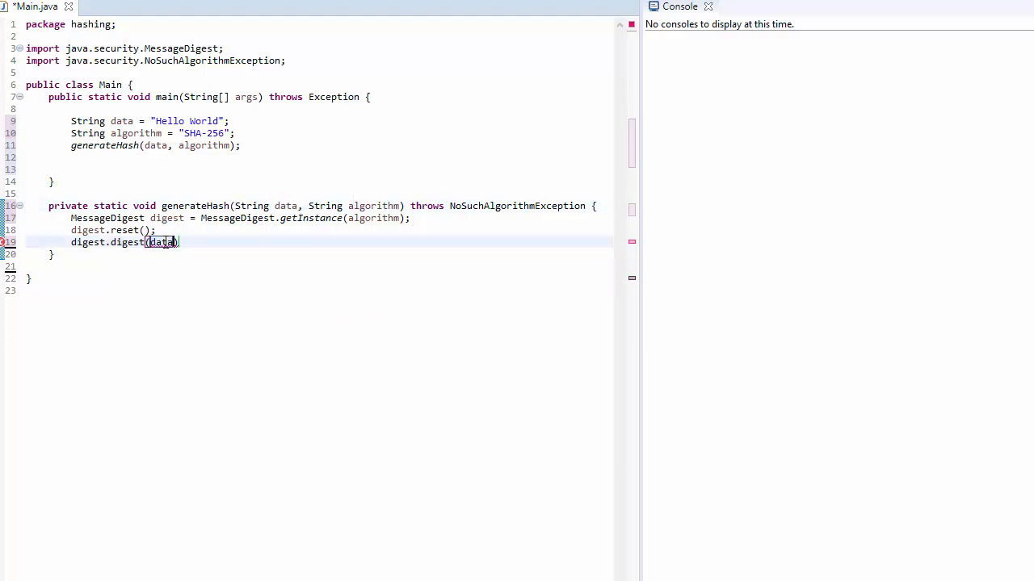
pyautogui.write('.get')
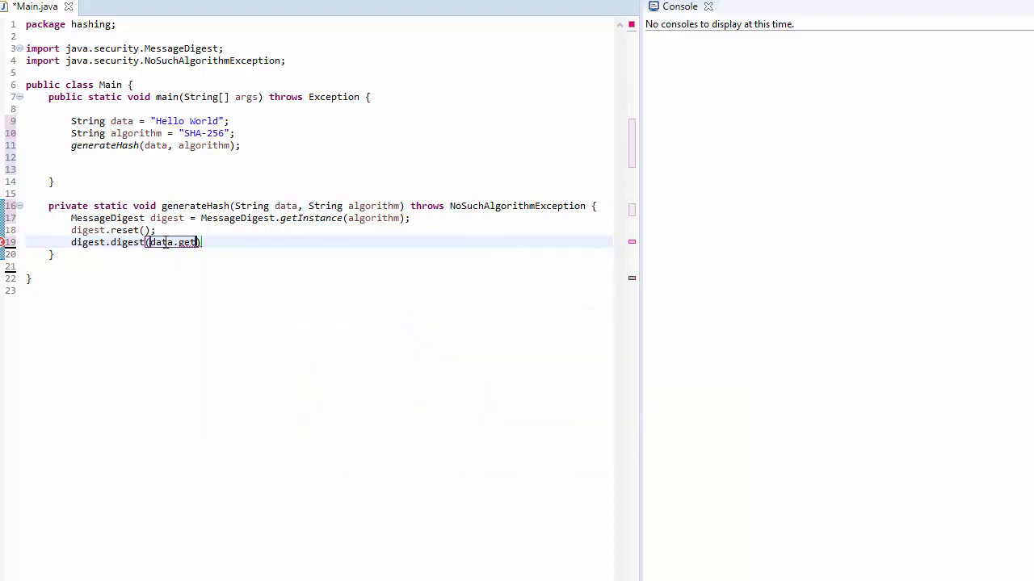
pyautogui.write('Bytes());')
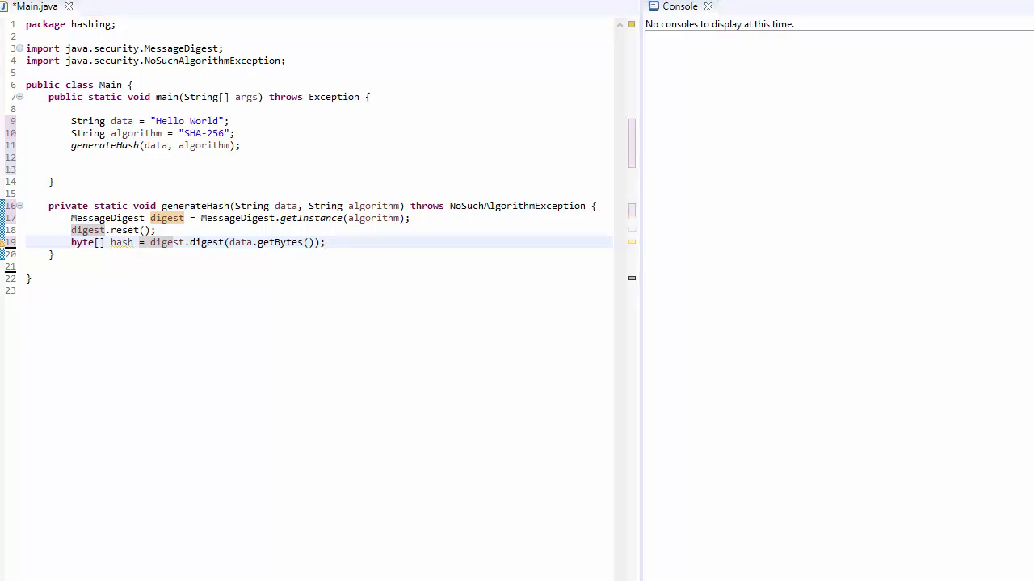
pyautogui.moveTo(164, 561)
pyautogui.write('bytesToStringHex(hash);')
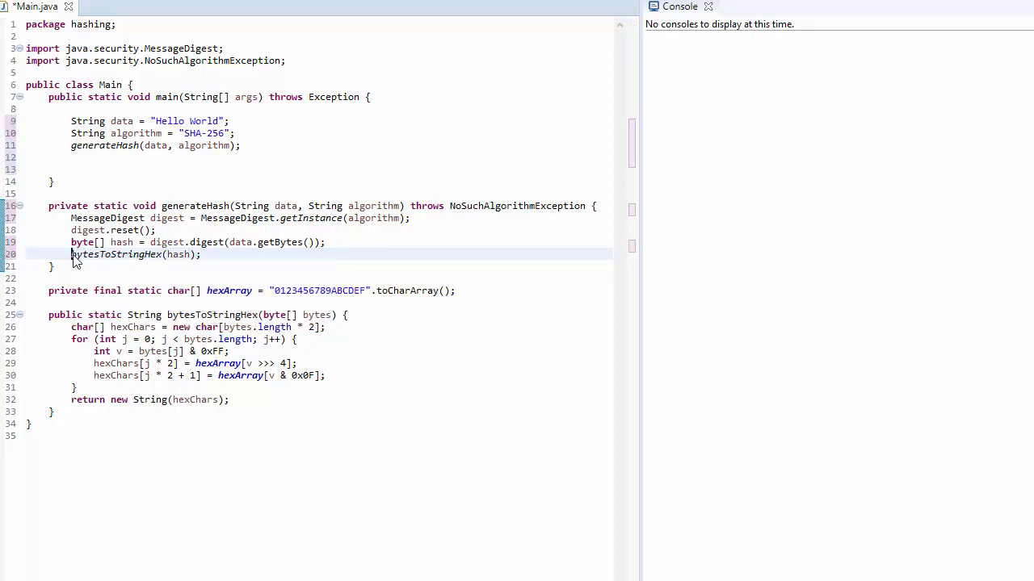
# Step: Return bytesToStringHex(hash) as a String and print it with label "SHA-256 Hash : "
pyautogui.write('return')
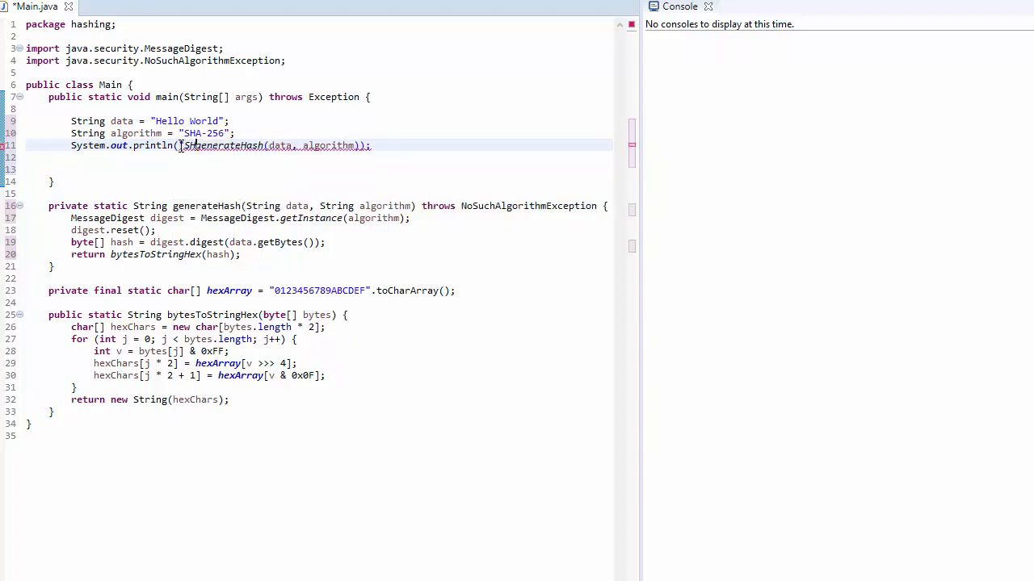
pyautogui.write('SHA-256 Hash : " +')
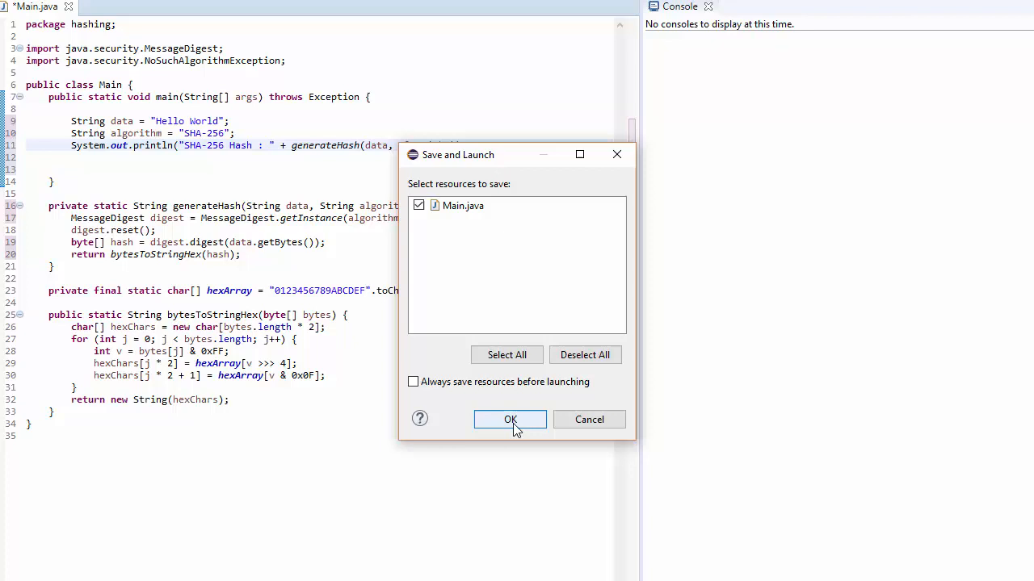
# Step: Confirm the Save and Launch dialog to save Main.java and run it
pyautogui.click(510, 419)
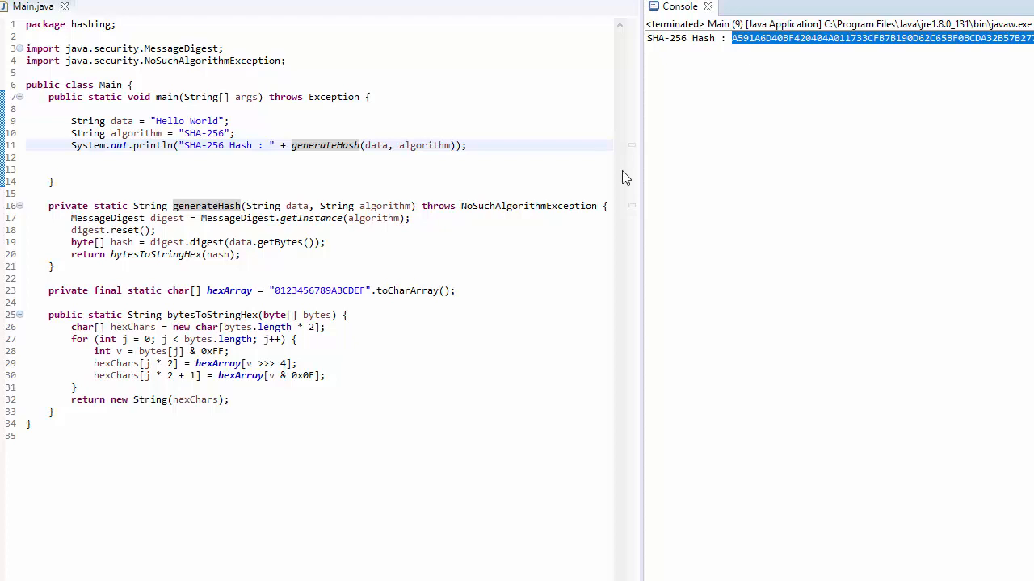
pyautogui.moveTo(240, 115)
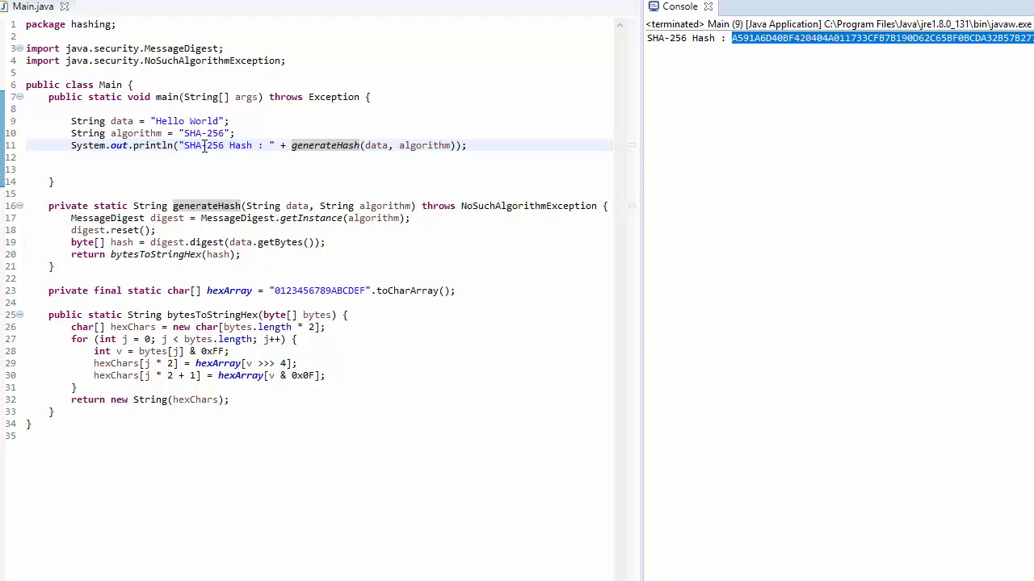
# Step: Replace SHA-256 with MD5 and highlight the printed MD5 hash in the console
pyautogui.doubleClick(204, 133)
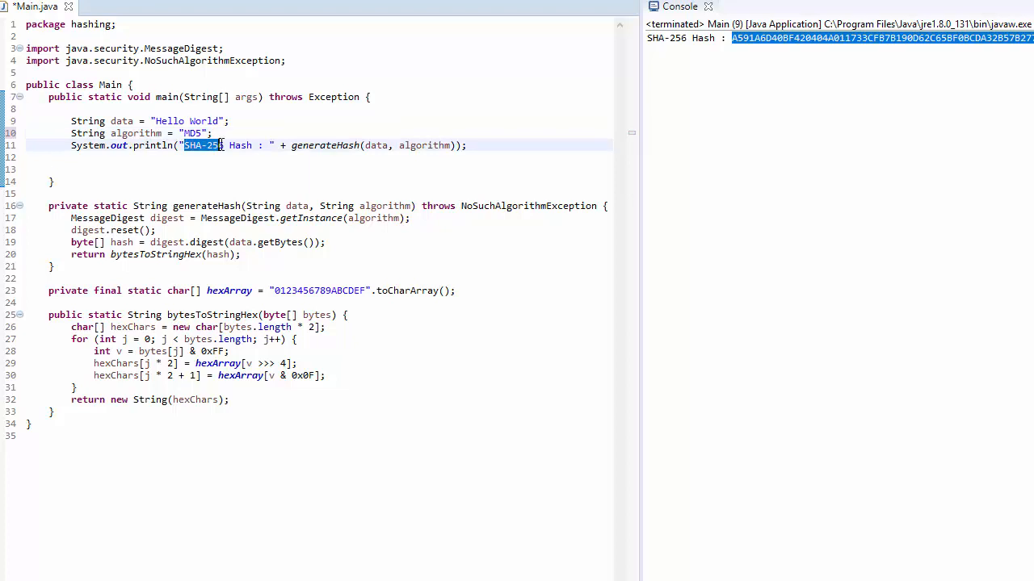
pyautogui.write('MD5')
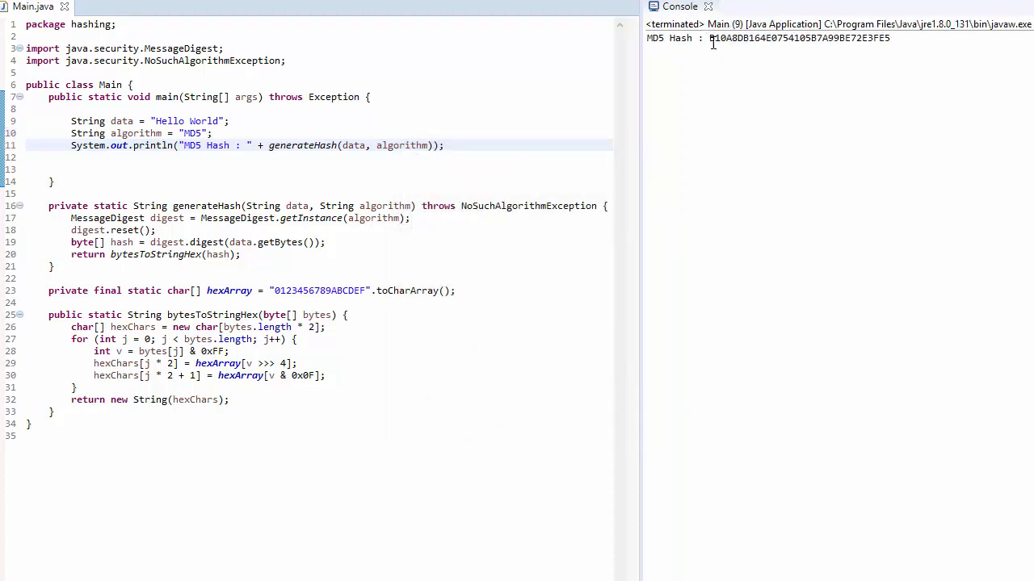
pyautogui.moveTo(709, 38); pyautogui.dragTo(891, 38)
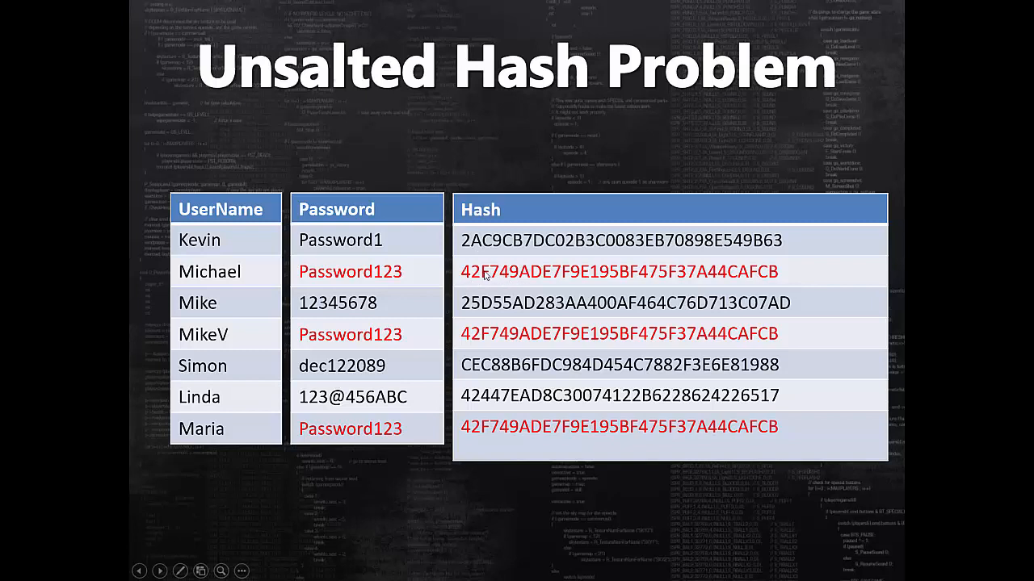
pyautogui.moveTo(459, 347)
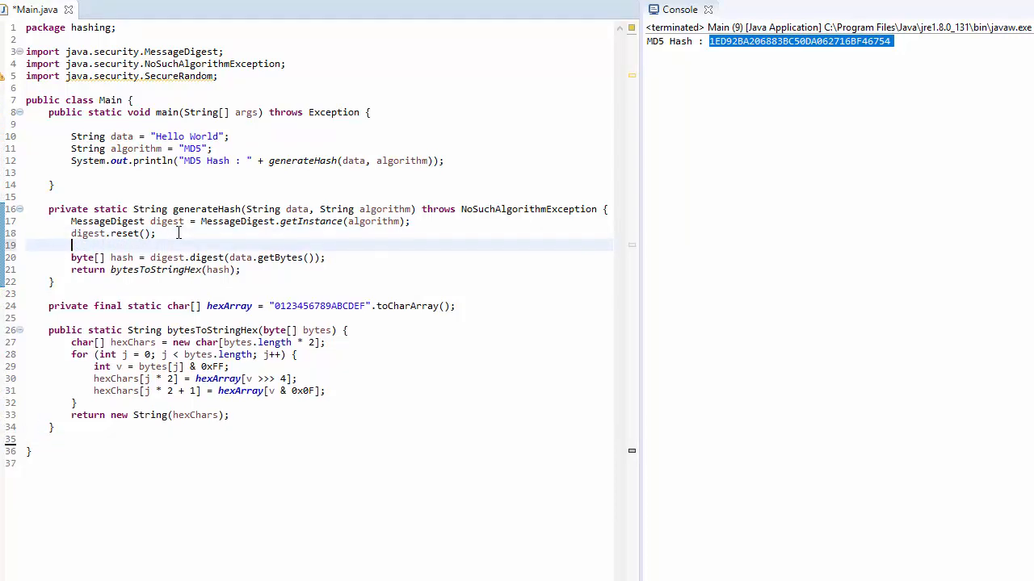
# Step: Add digest.update(salt) after reset and a byte[] salt parameter to generateHash
pyautogui.write('digest')
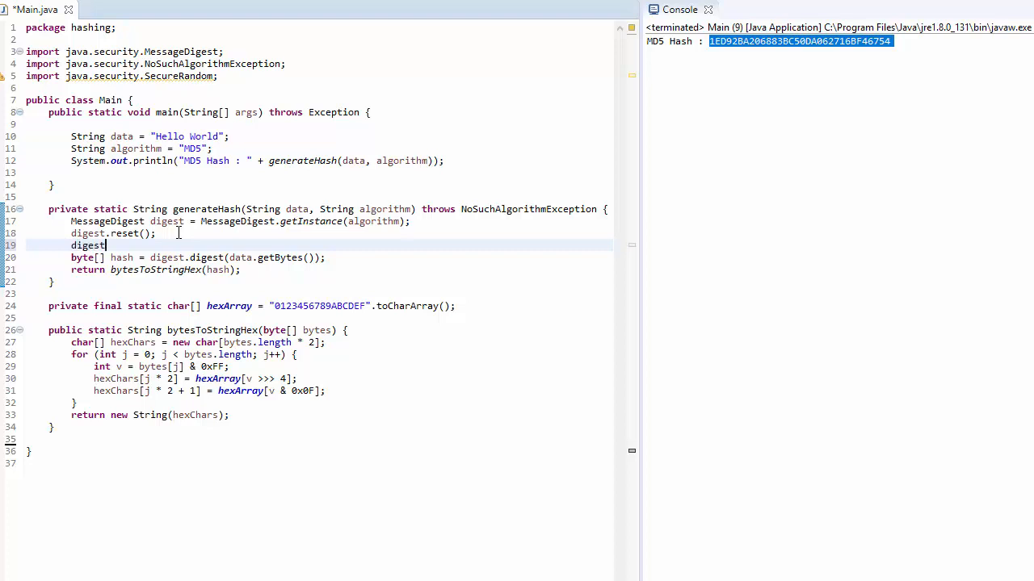
pyautogui.write('.update(input);')
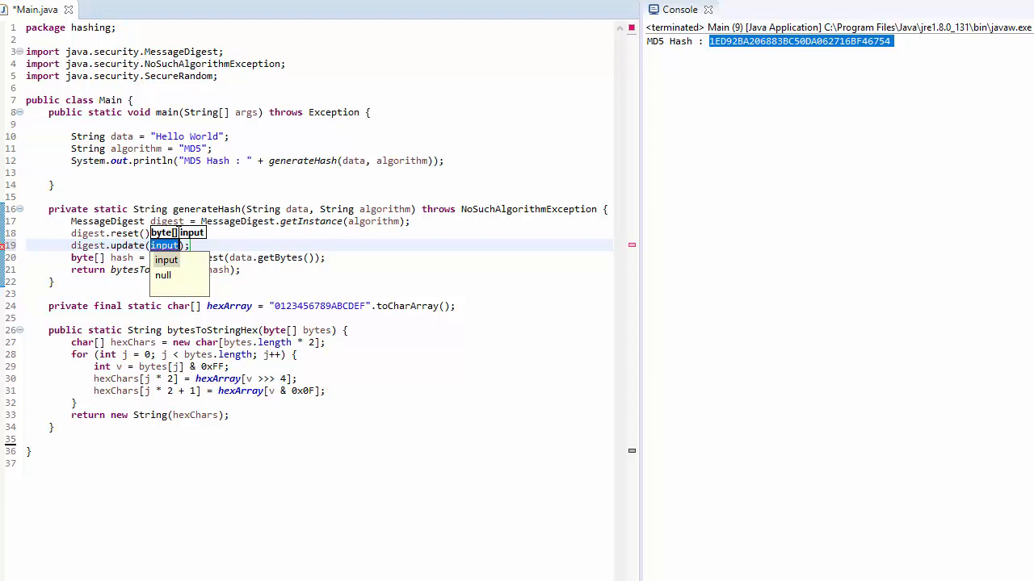
pyautogui.write('salt')
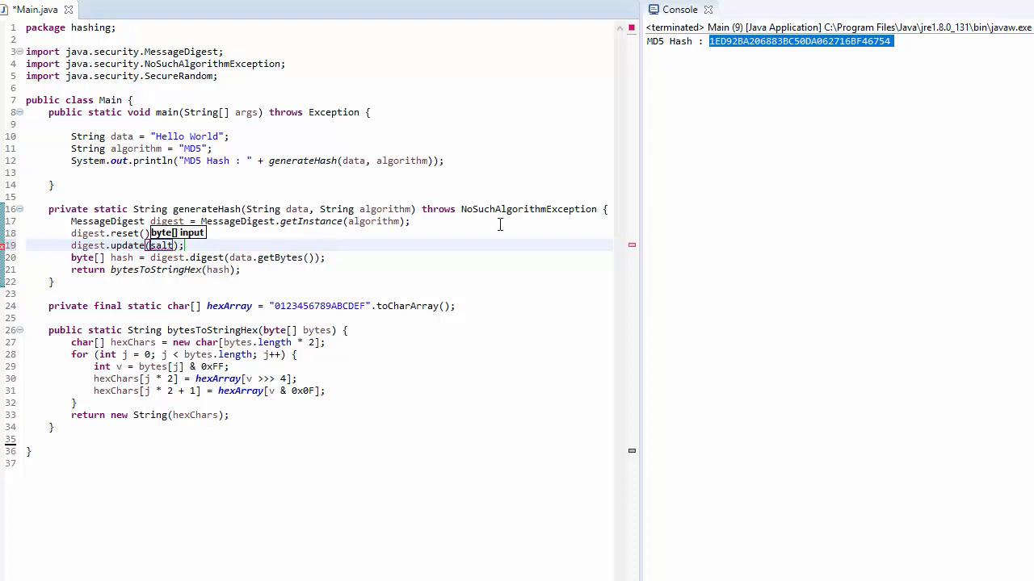
pyautogui.moveTo(388, 209)
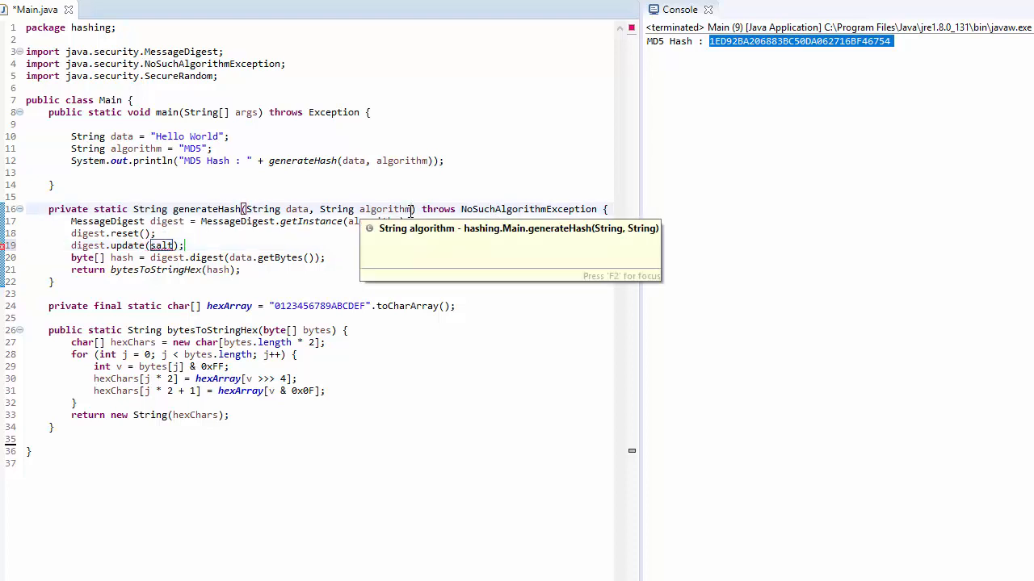
pyautogui.write(', byte')
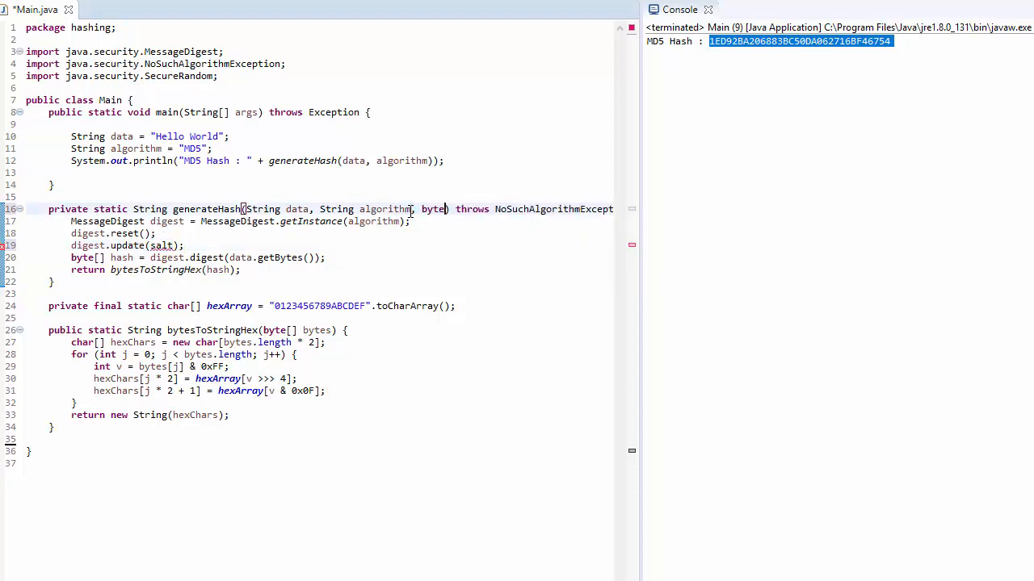
pyautogui.write('[] salt')
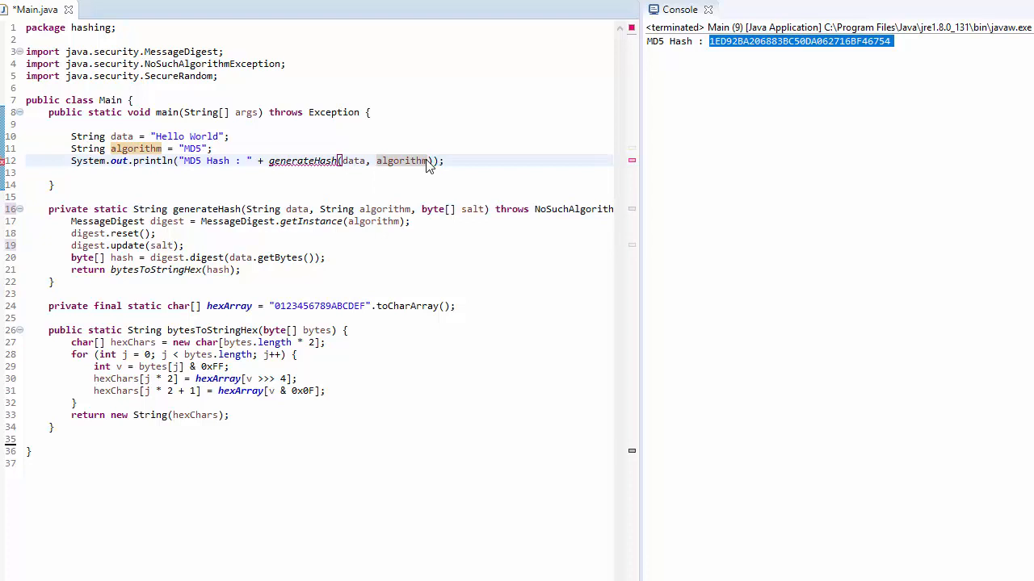
# Step: Pass salt to generateHash and declare byte[] salt = createSalt() in main
pyautogui.write(', salt')
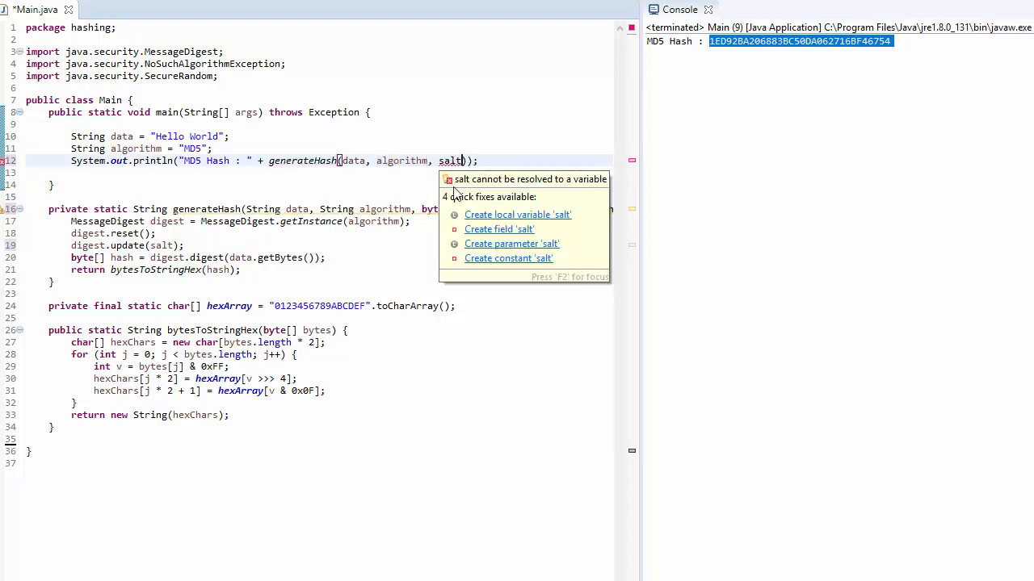
pyautogui.click(517, 214)
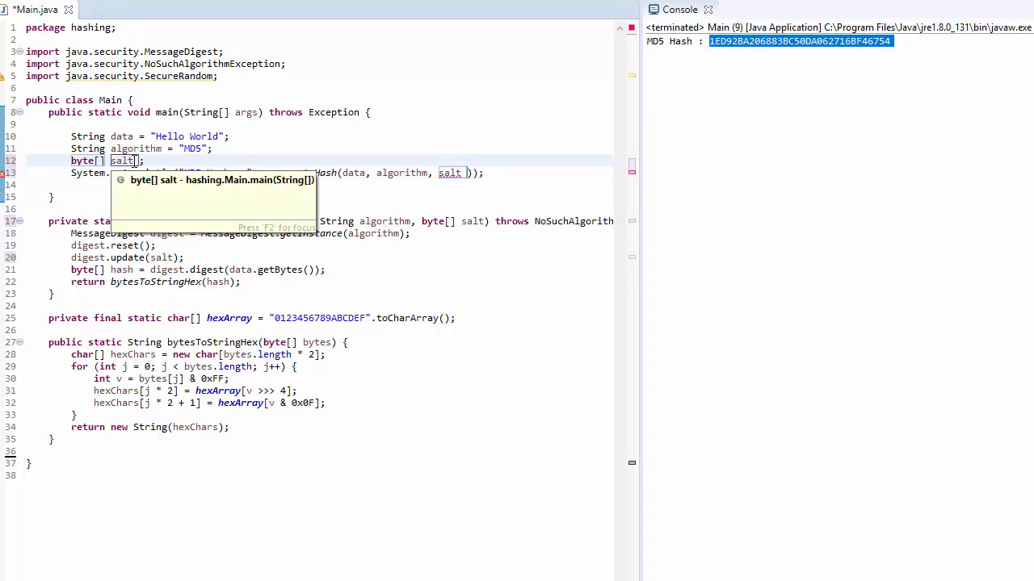
pyautogui.write('= createSalt')
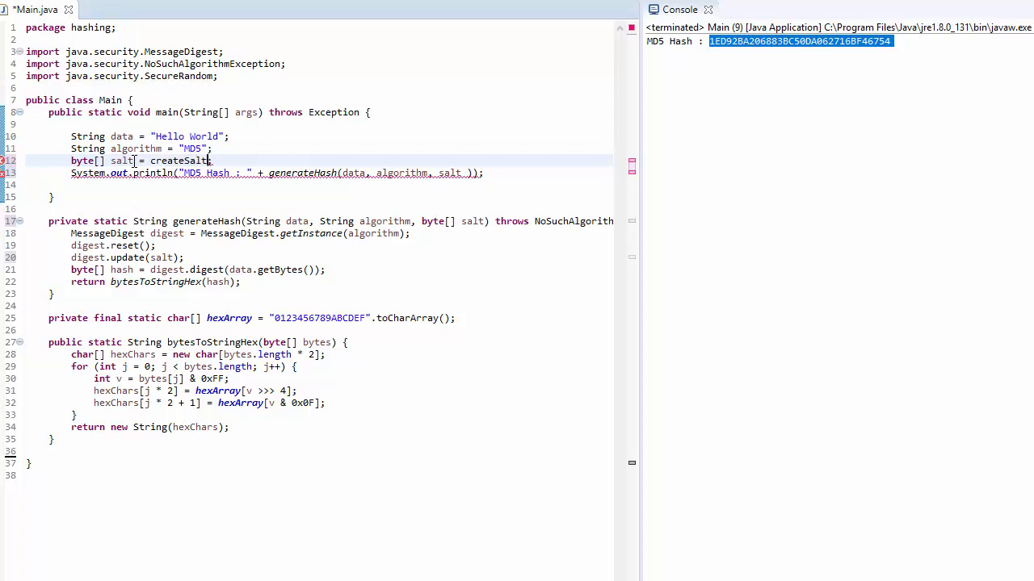
pyautogui.write('()')
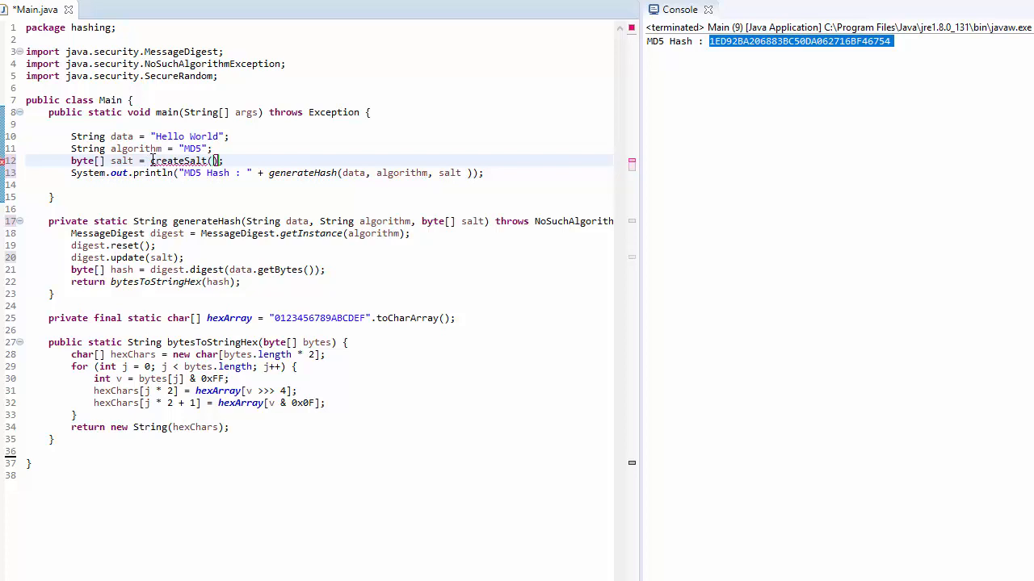
pyautogui.doubleClick(179, 161)
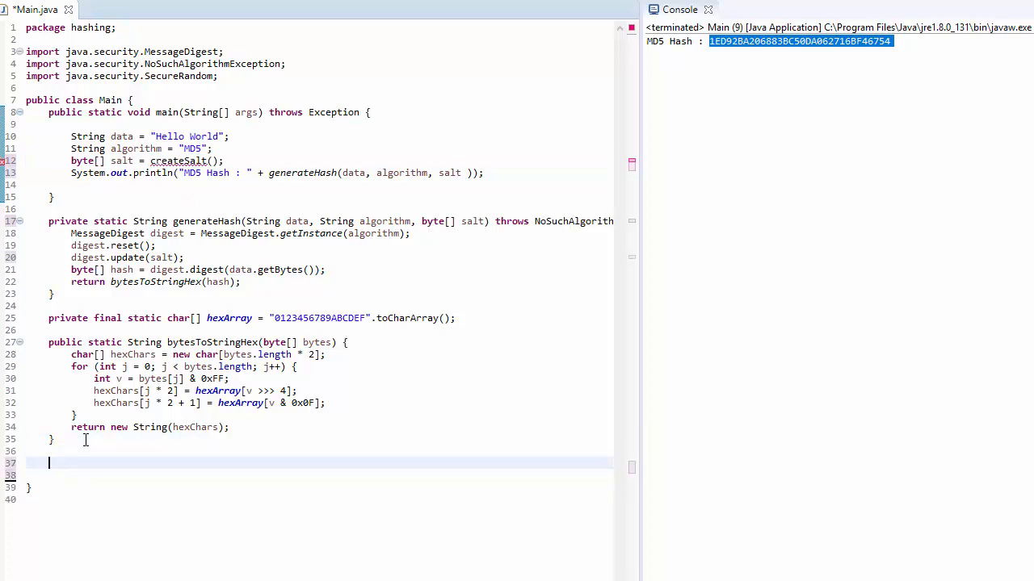
# Step: Type public static byte[] createSalt() { after bytesToStringHex
pyautogui.write('public')
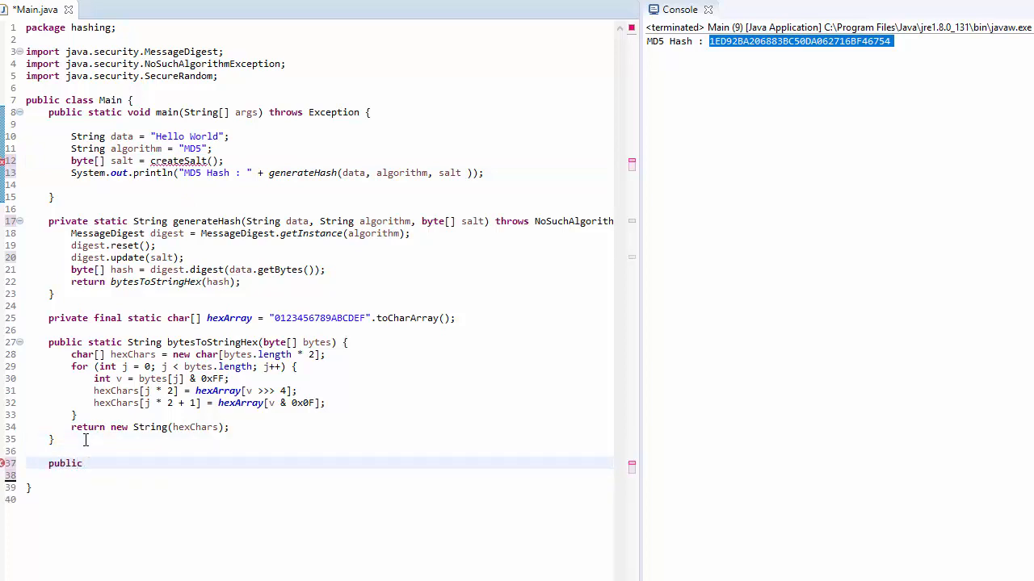
pyautogui.write('static')
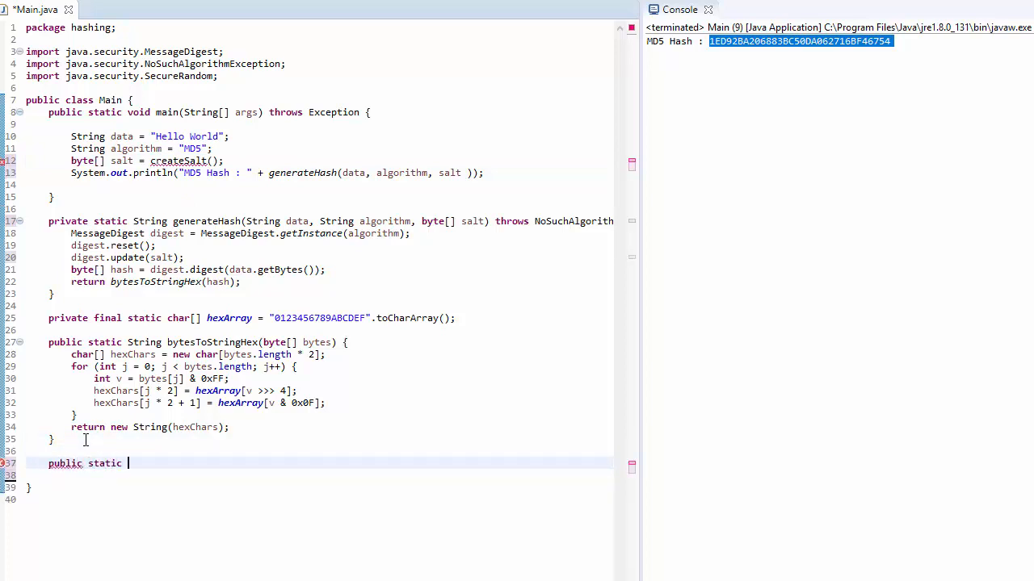
pyautogui.write('byt')
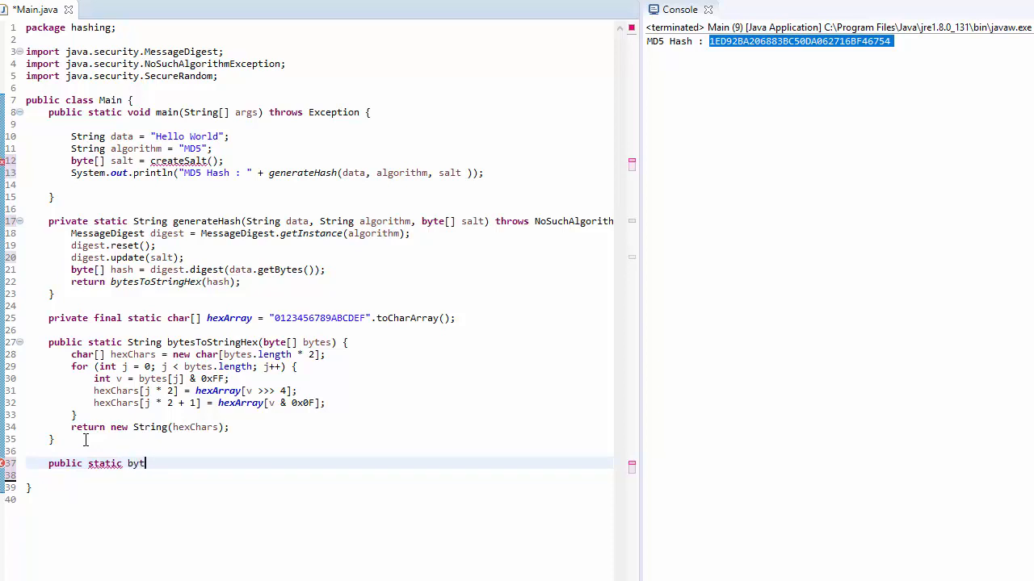
pyautogui.write('e')
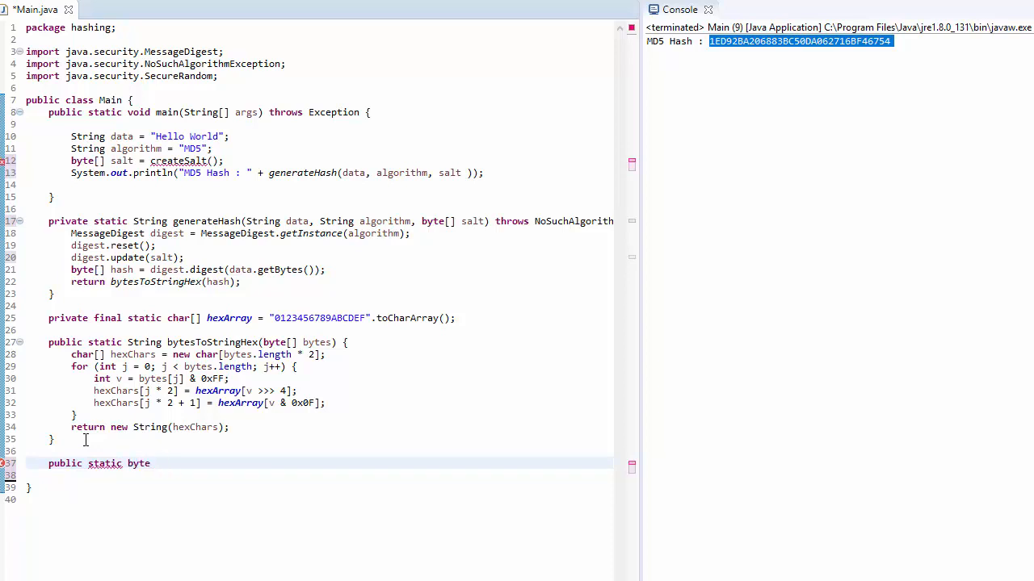
pyautogui.write('[] s')
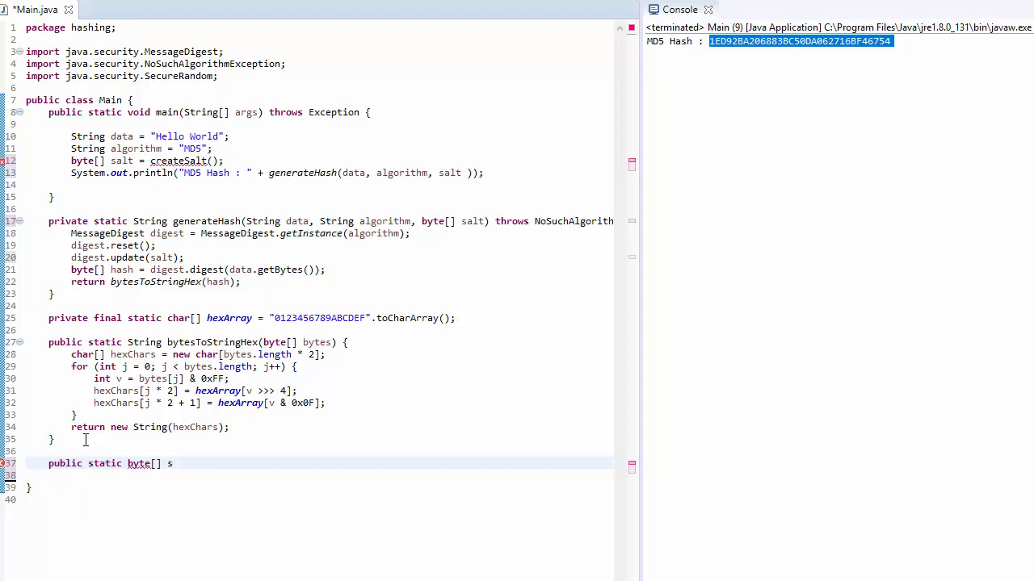
pyautogui.write('reateSalt()')
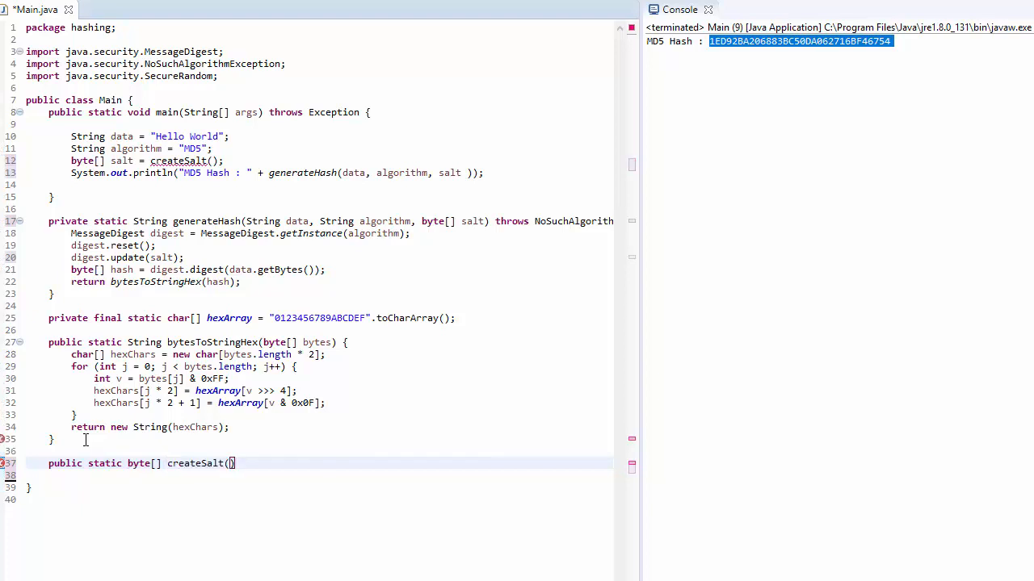
pyautogui.write('{')
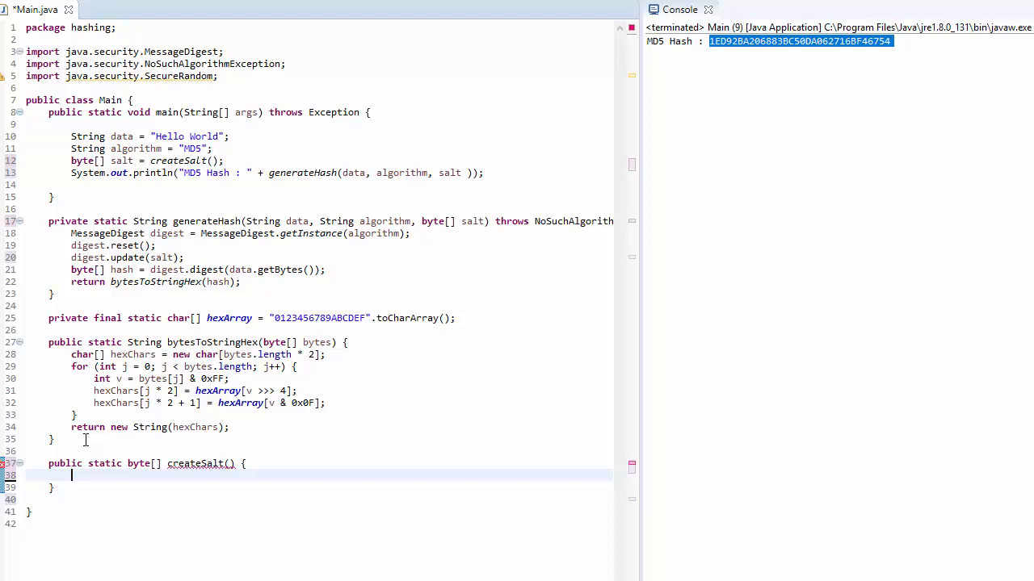
# Step: Declare byte[] bytes = new byte[20]; inside createSalt
pyautogui.write('b')
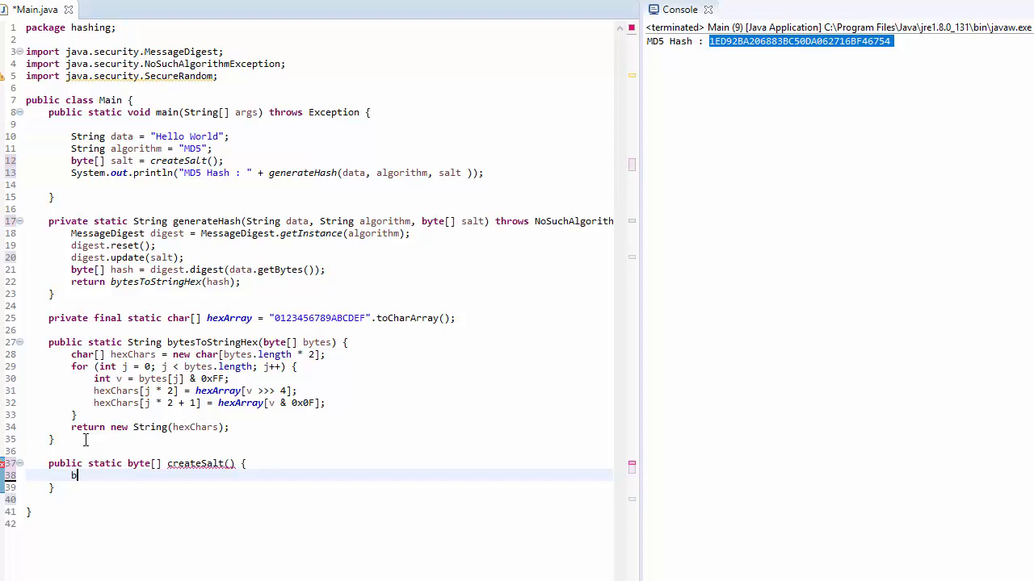
pyautogui.write('yte[] bytes =')
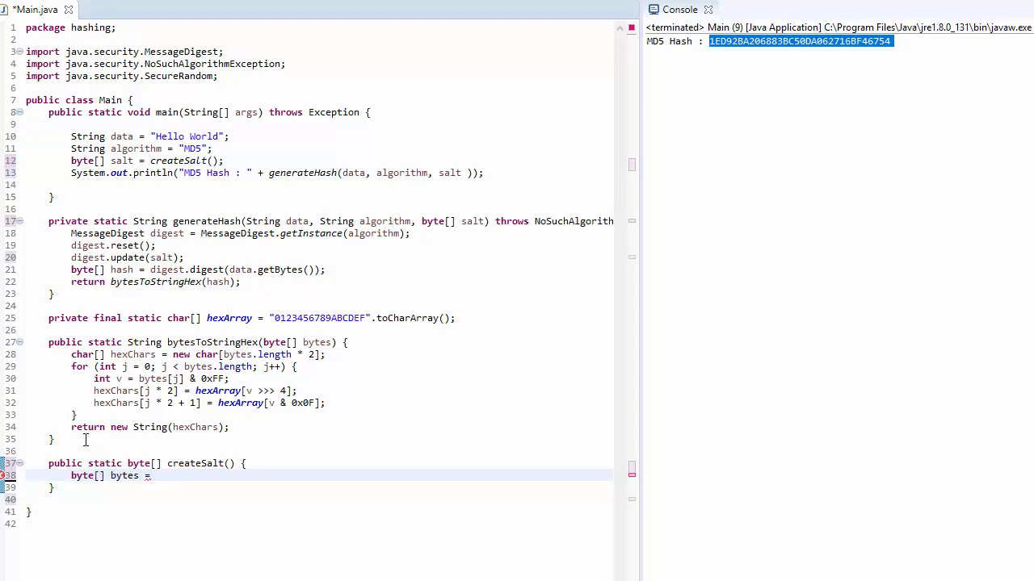
pyautogui.write('new')
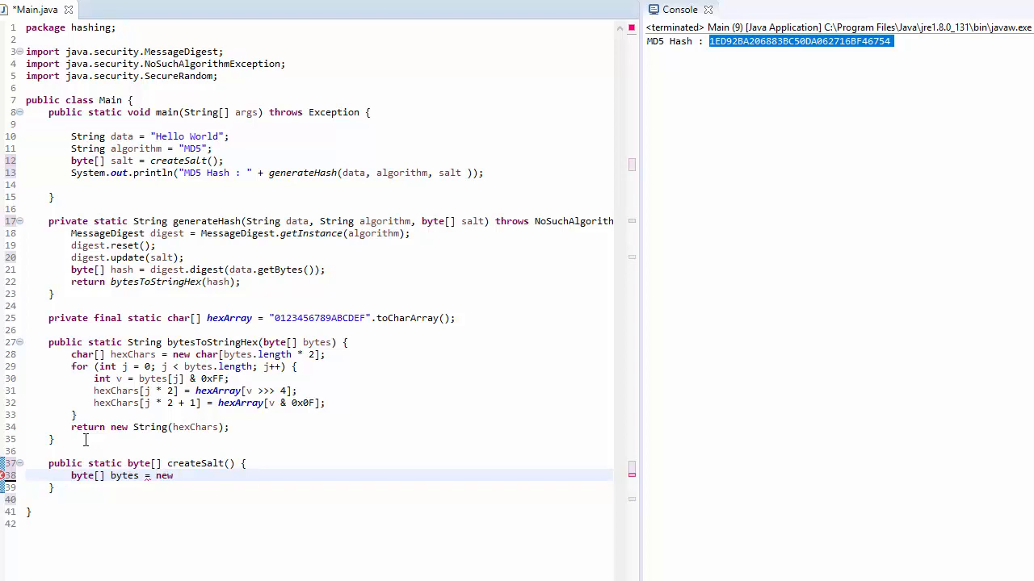
pyautogui.write('byte[]')
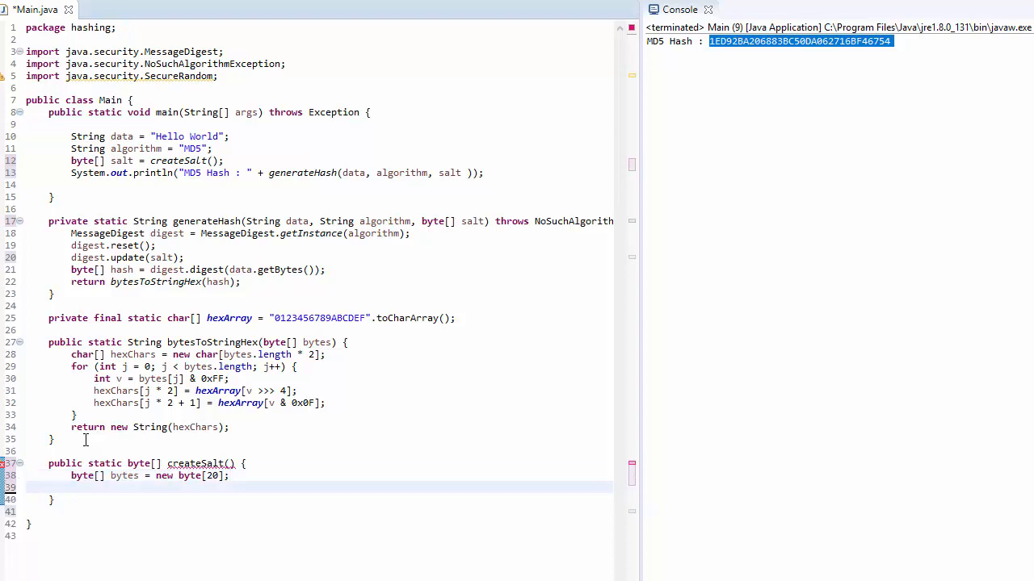
# Step: Add SecureRandom random = new SecureRandom(); and begin a call on random
pyautogui.write('SecureRandom')
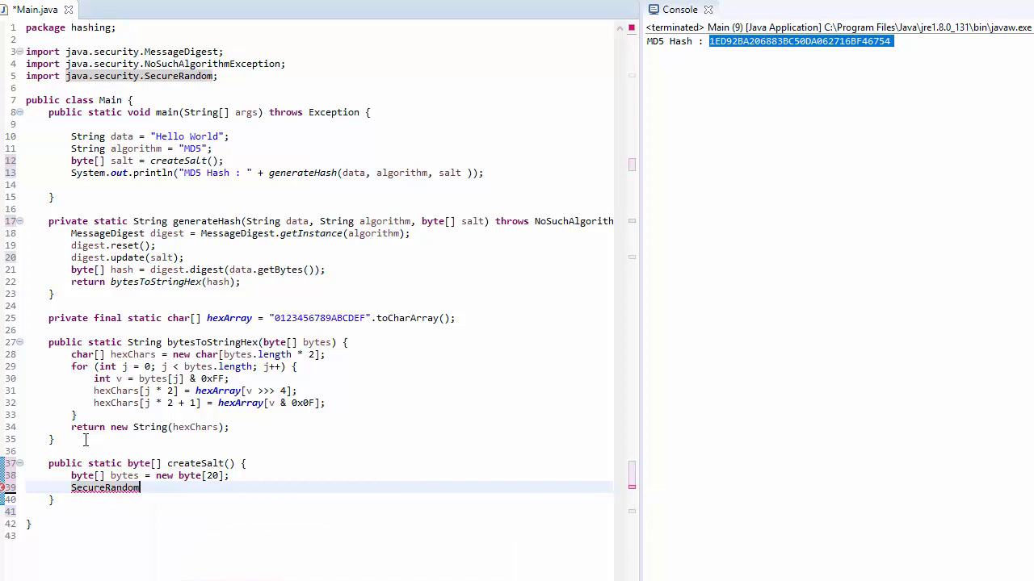
pyautogui.write('random -')
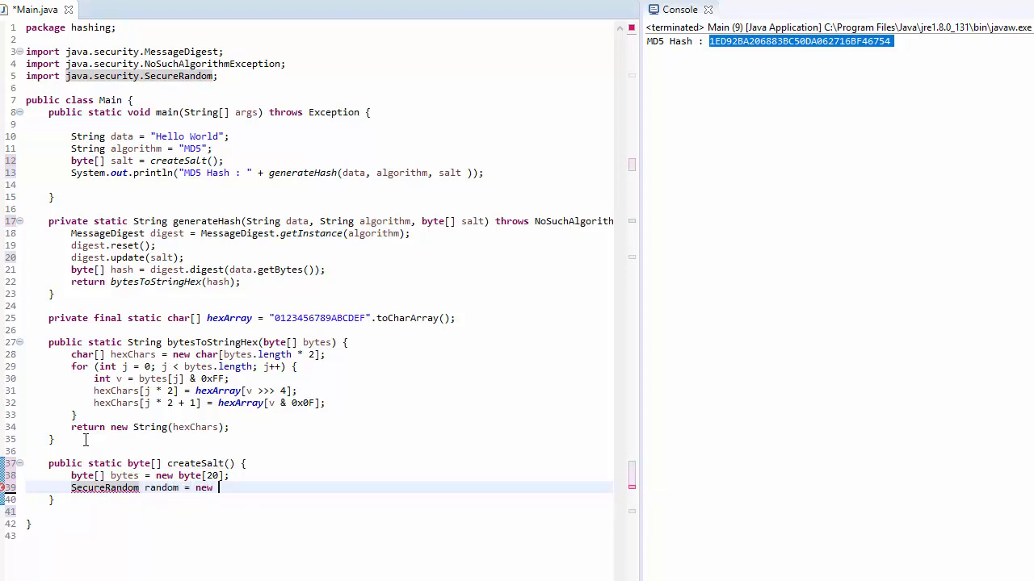
pyautogui.write('SecureRandom();')
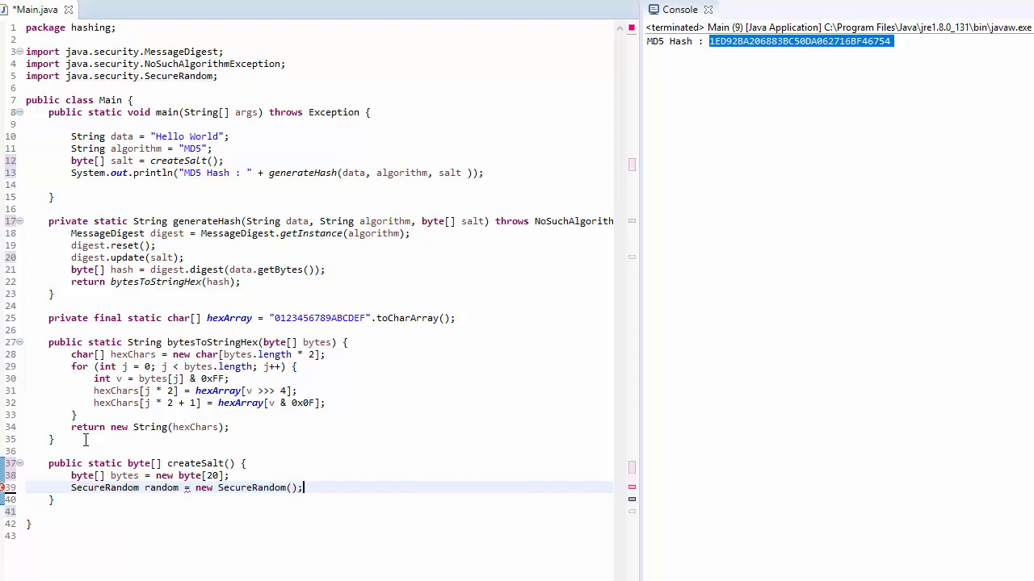
pyautogui.write('random.')
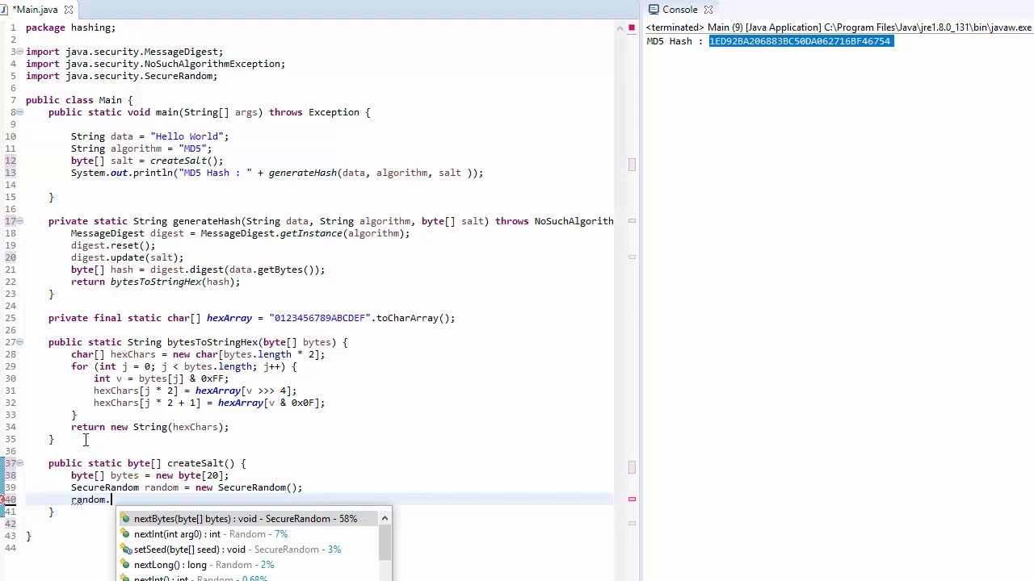
# Step: Complete random.nextBytes(bytes); and add return bytes; to createSalt
pyautogui.write('nextBytes(bytes);')
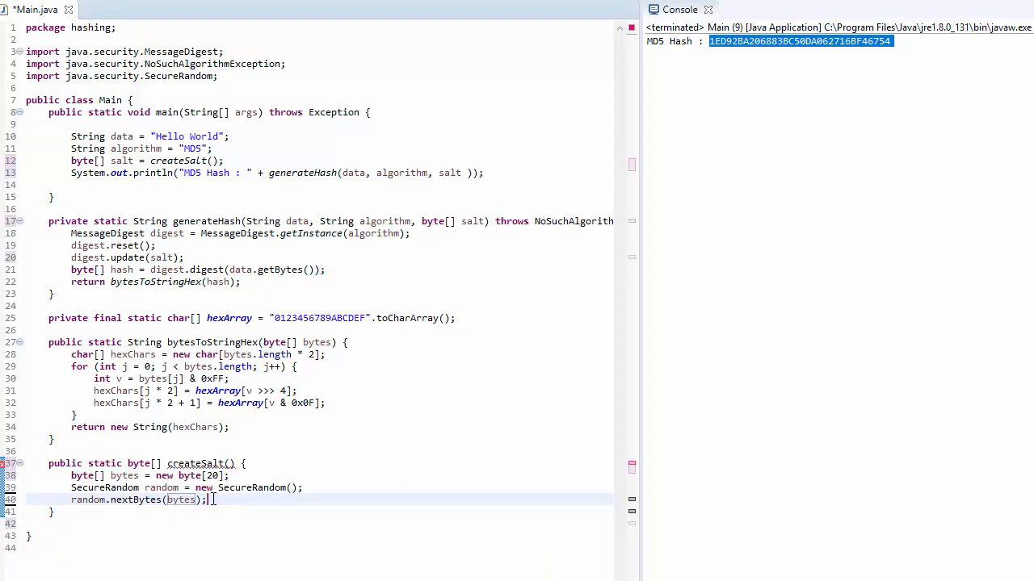
pyautogui.write('ra')
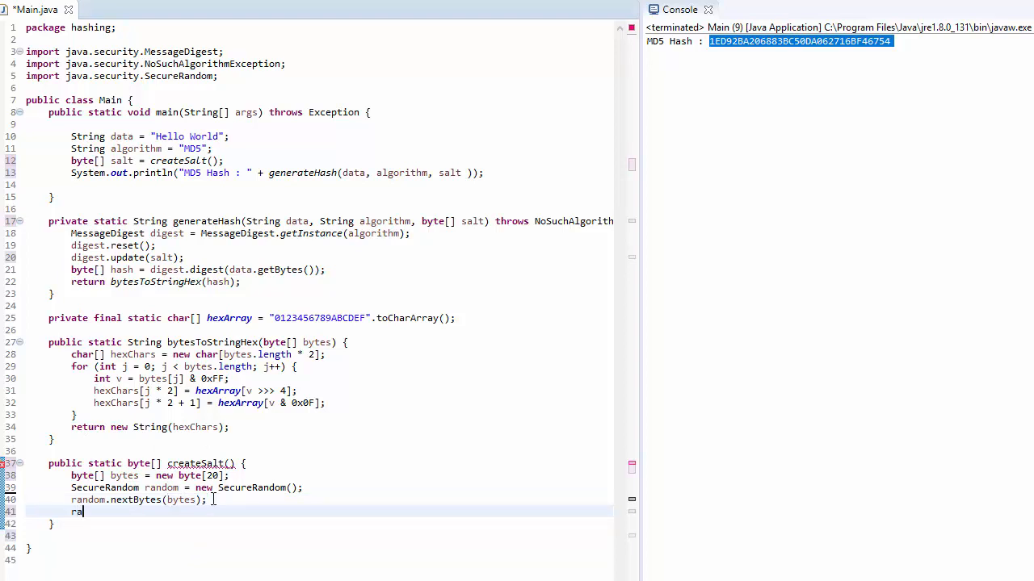
pyautogui.write('eturn rand')
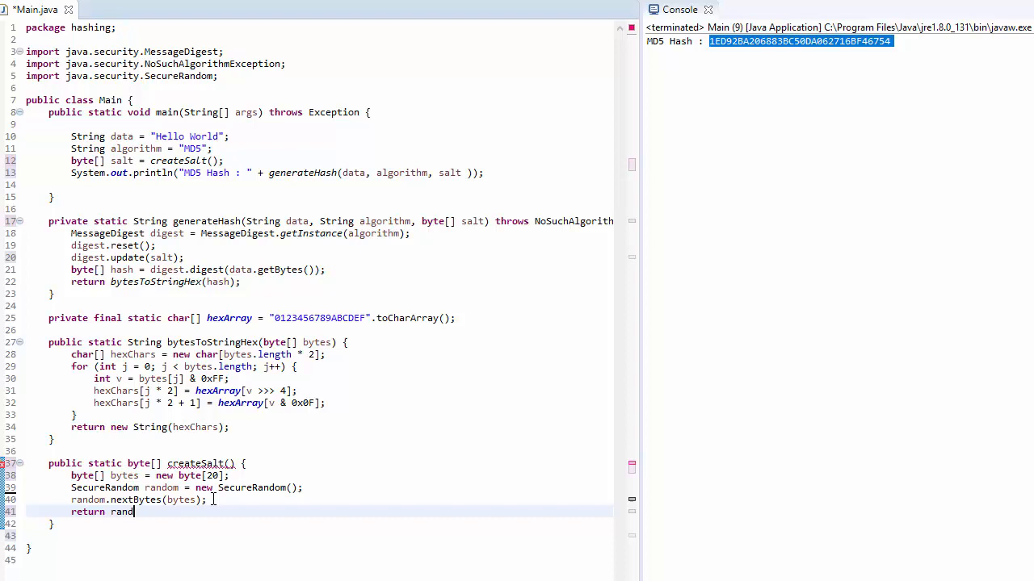
pyautogui.write('byte')
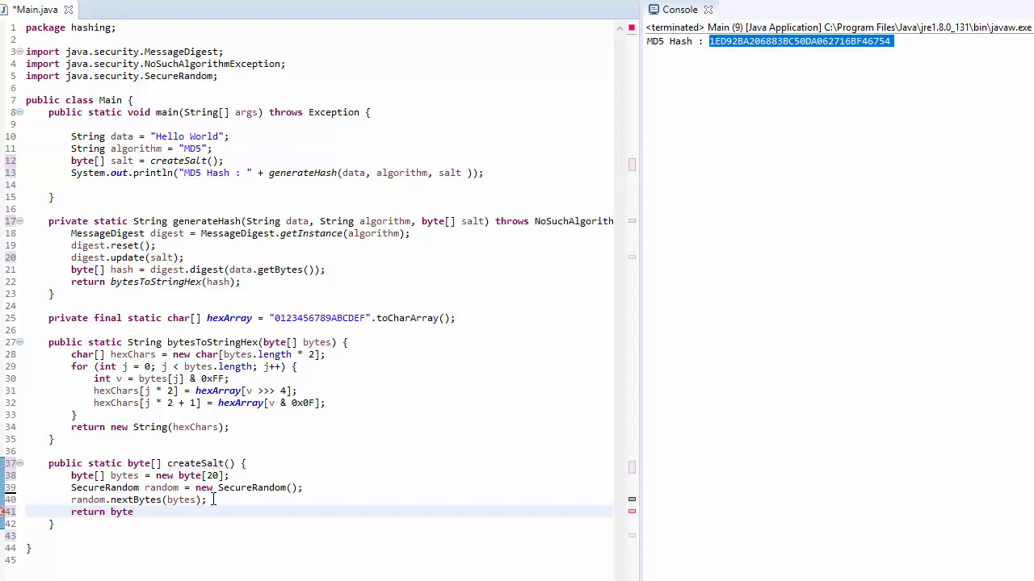
pyautogui.write('s;')
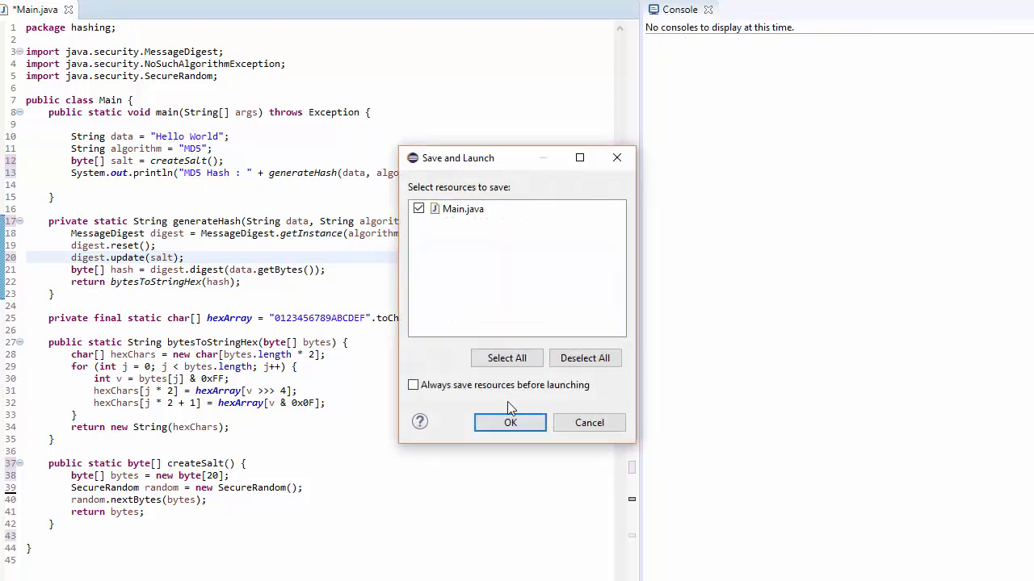
# Step: Save Main.java and run it, printing salted hash 058CA5F6181E0031E8C0E1E8024453B2
pyautogui.click(510, 422)
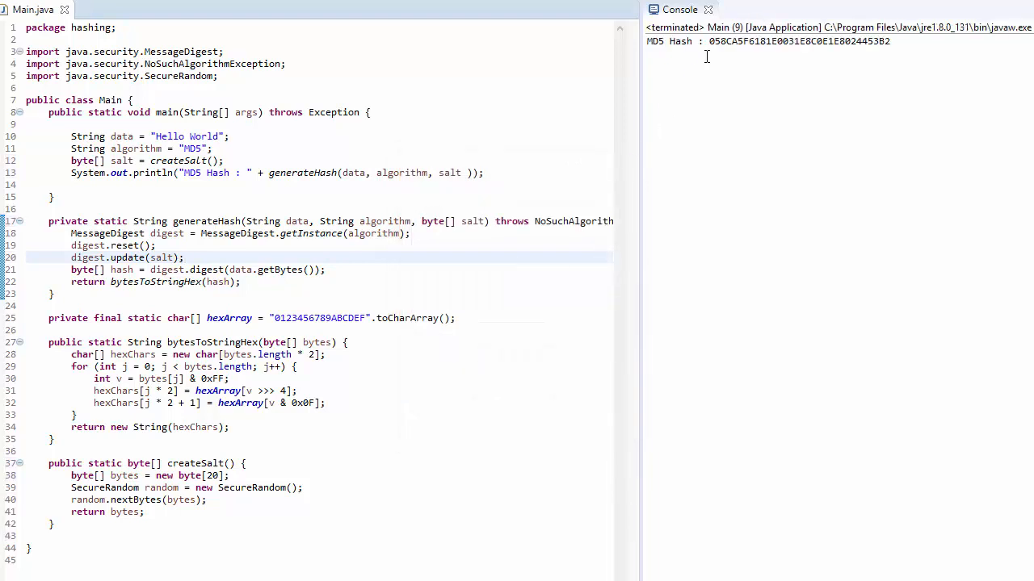
pyautogui.moveTo(34, 8)
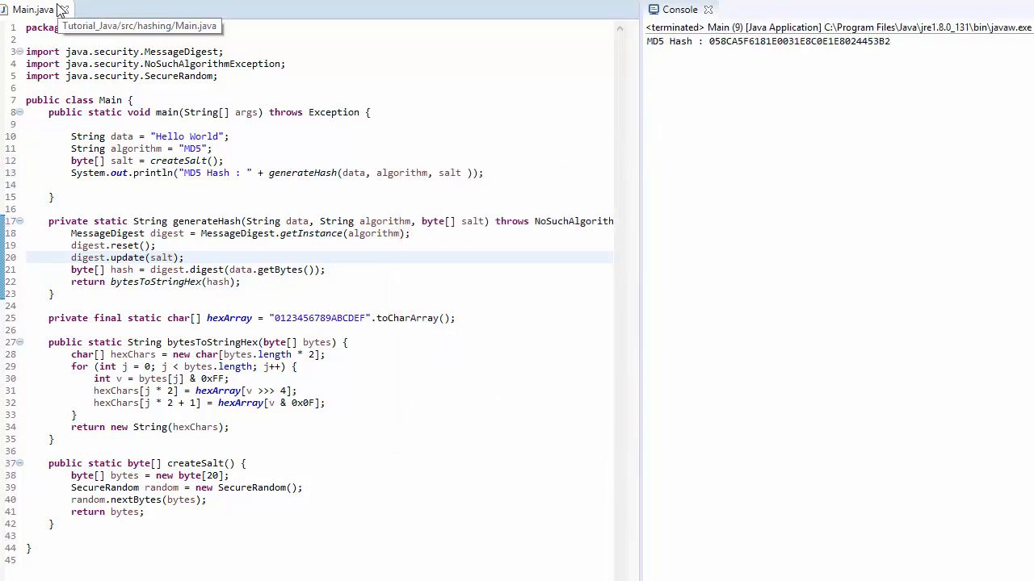